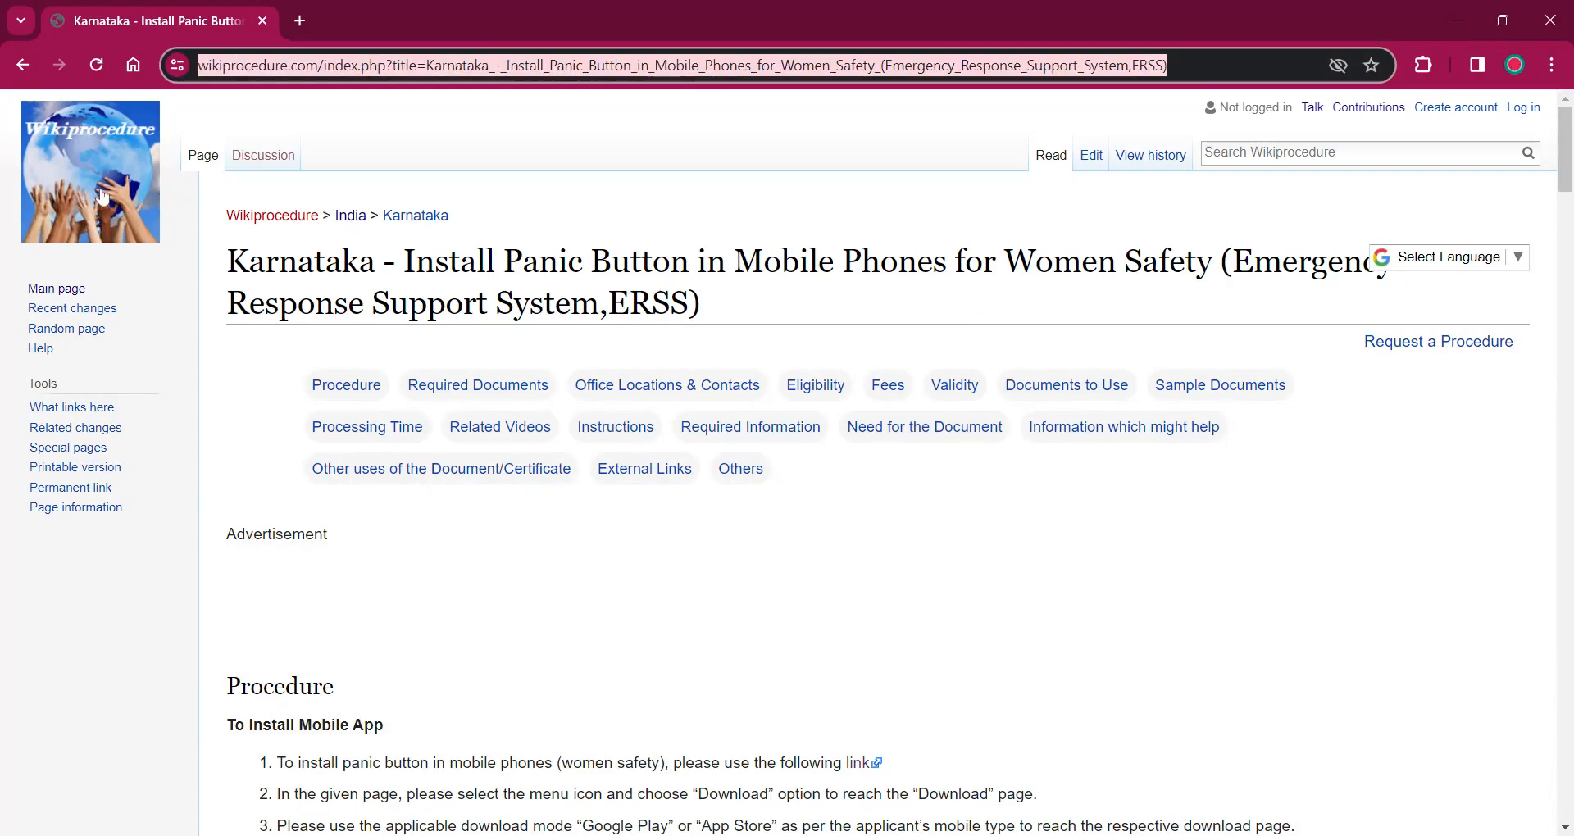
pyautogui.moveTo(410, 143)
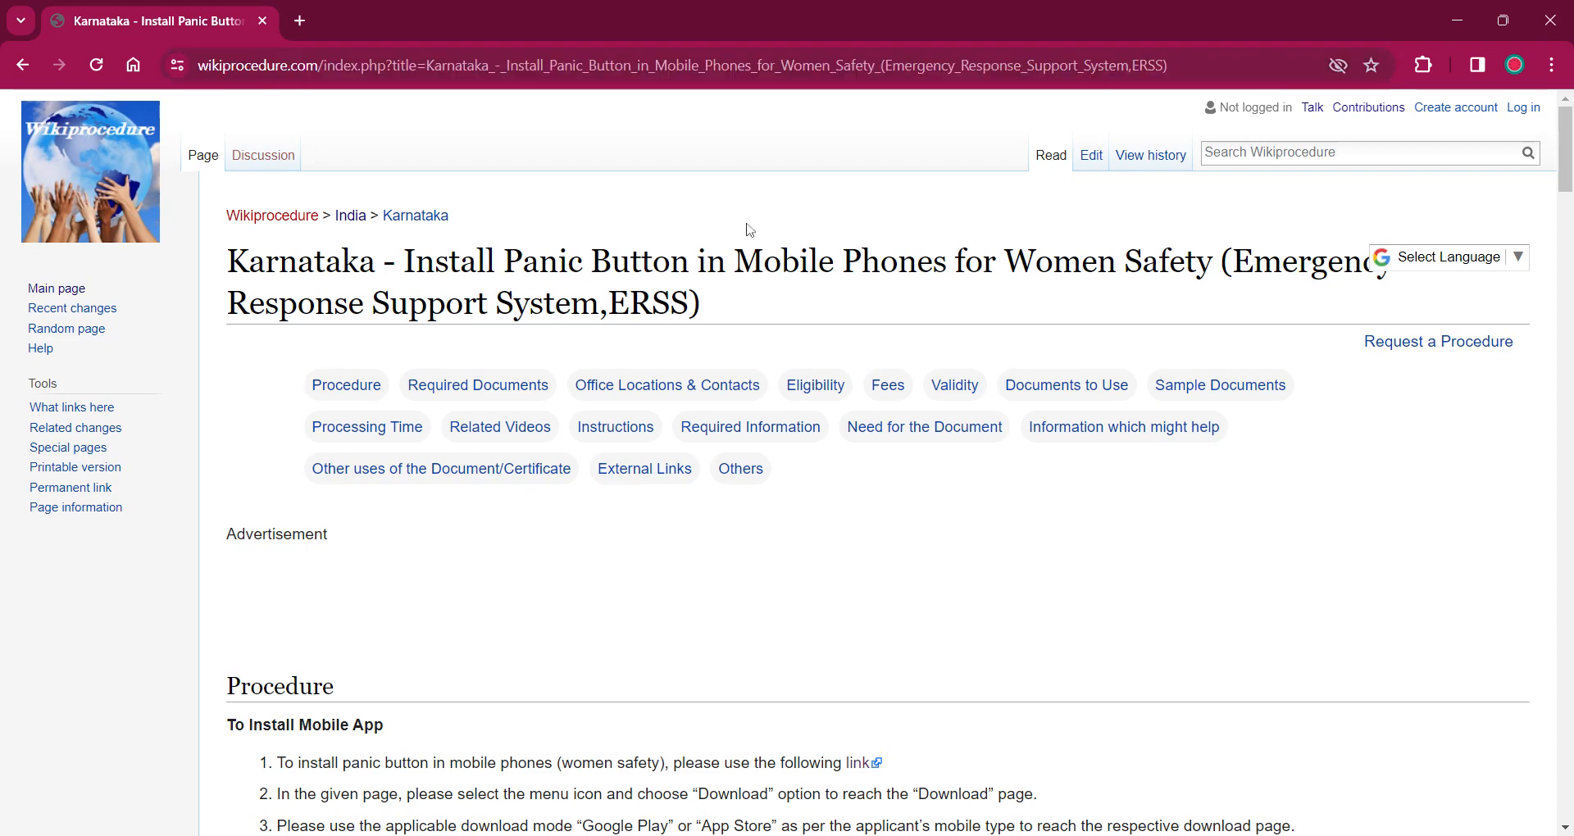
pyautogui.moveTo(1434, 276)
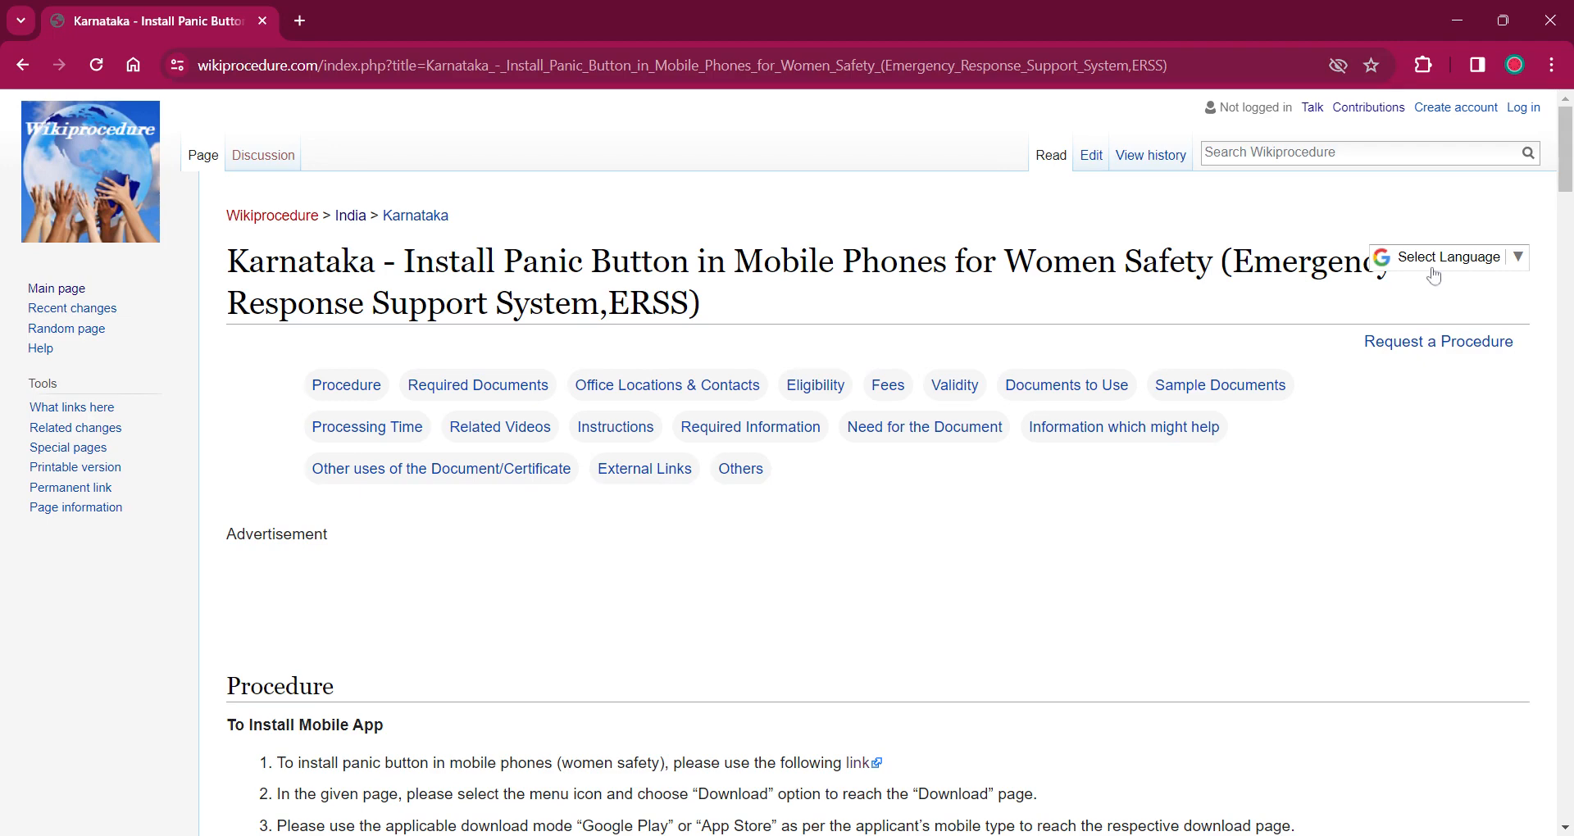
# Step: Scroll to the Procedure section and open step 1's installation link in a new tab
pyautogui.click(1449, 257)
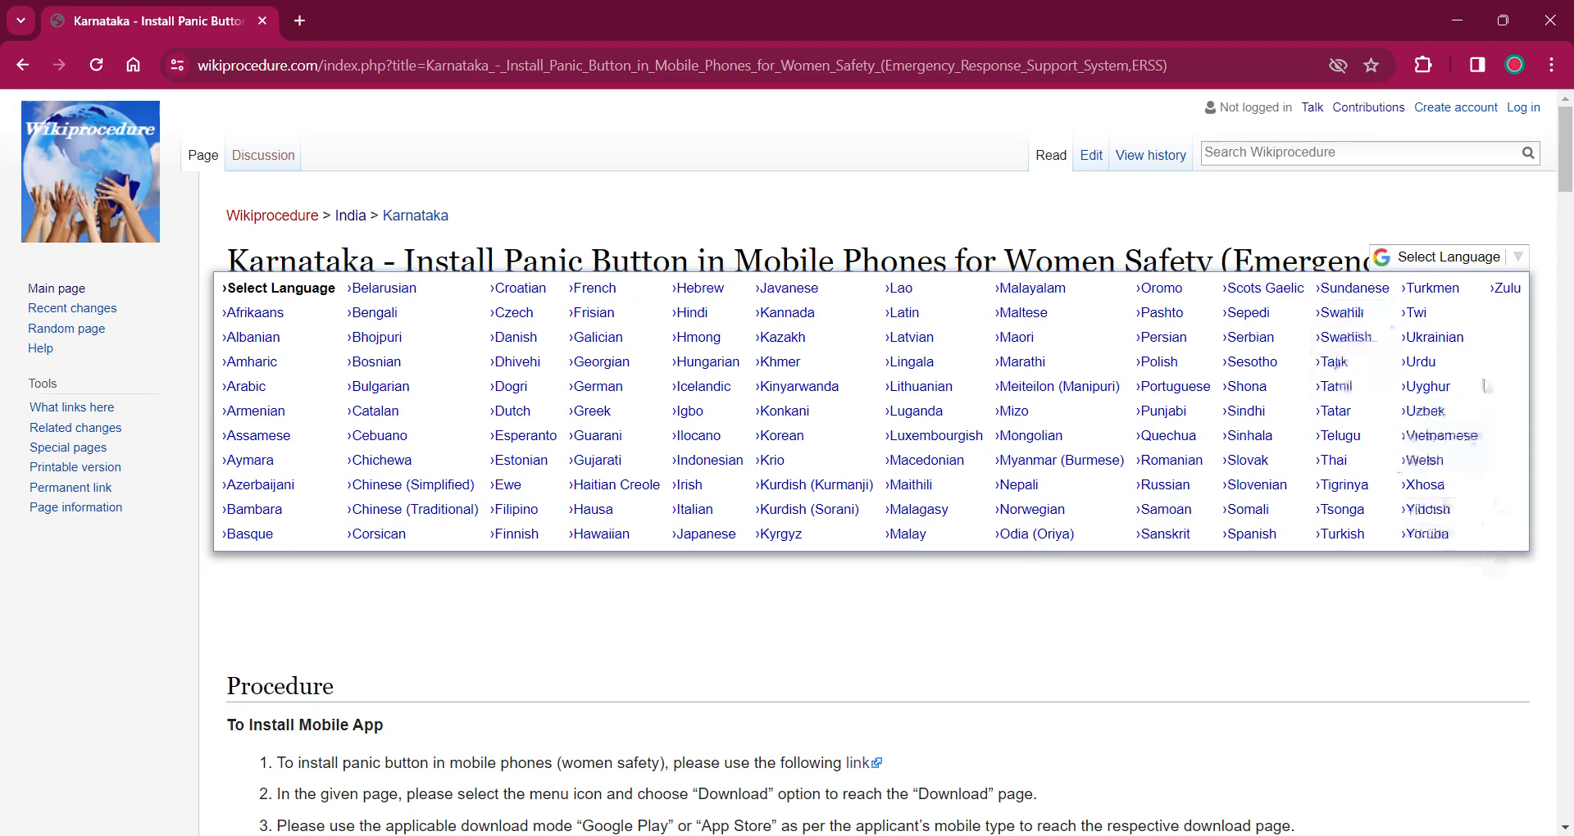
pyautogui.moveTo(785, 362)
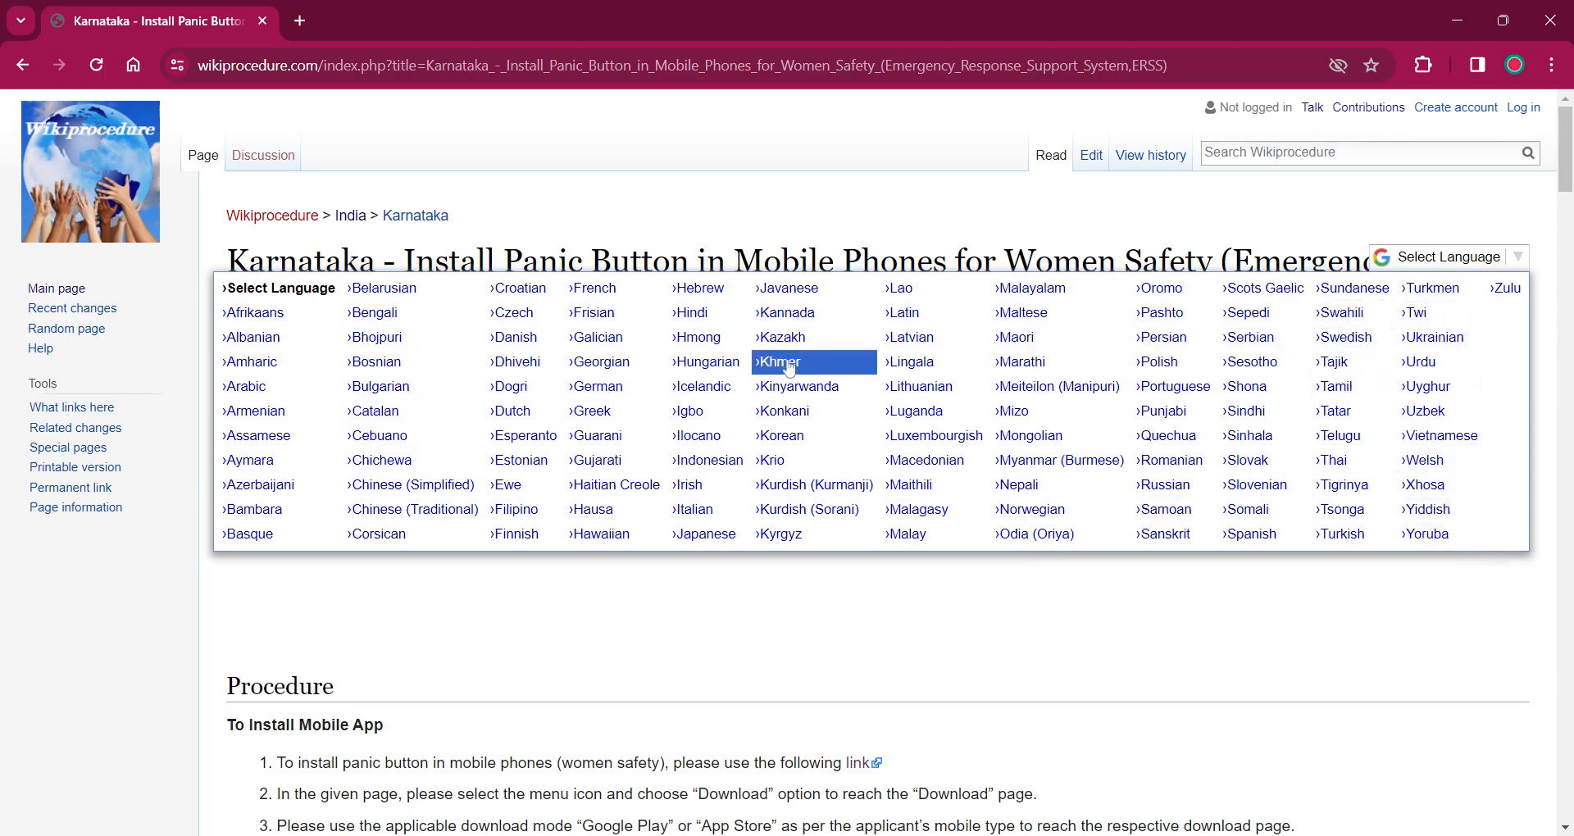
pyautogui.moveTo(1038, 562)
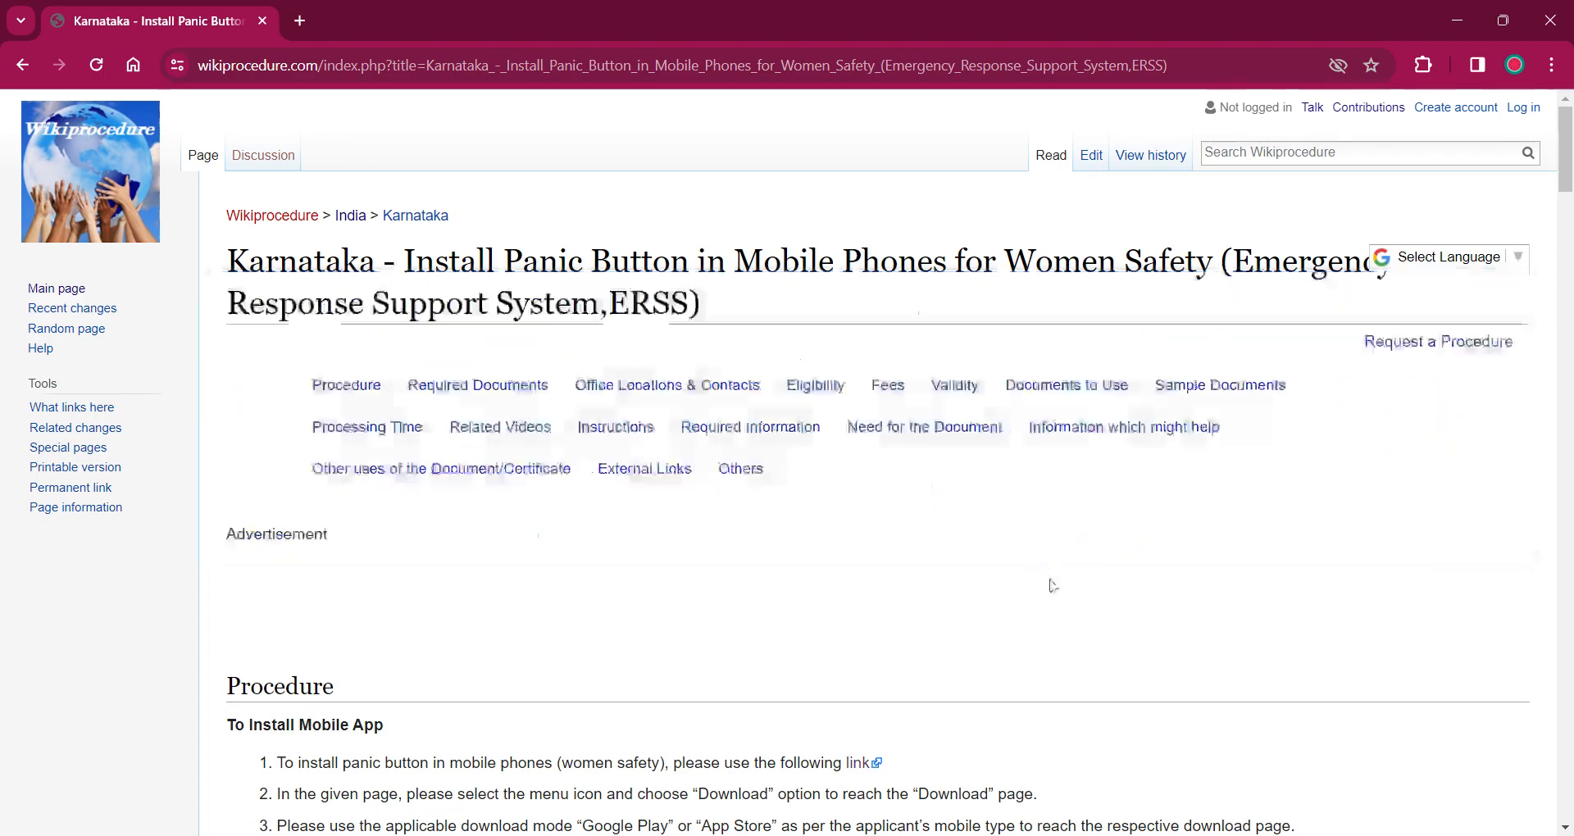
pyautogui.scroll(-3)
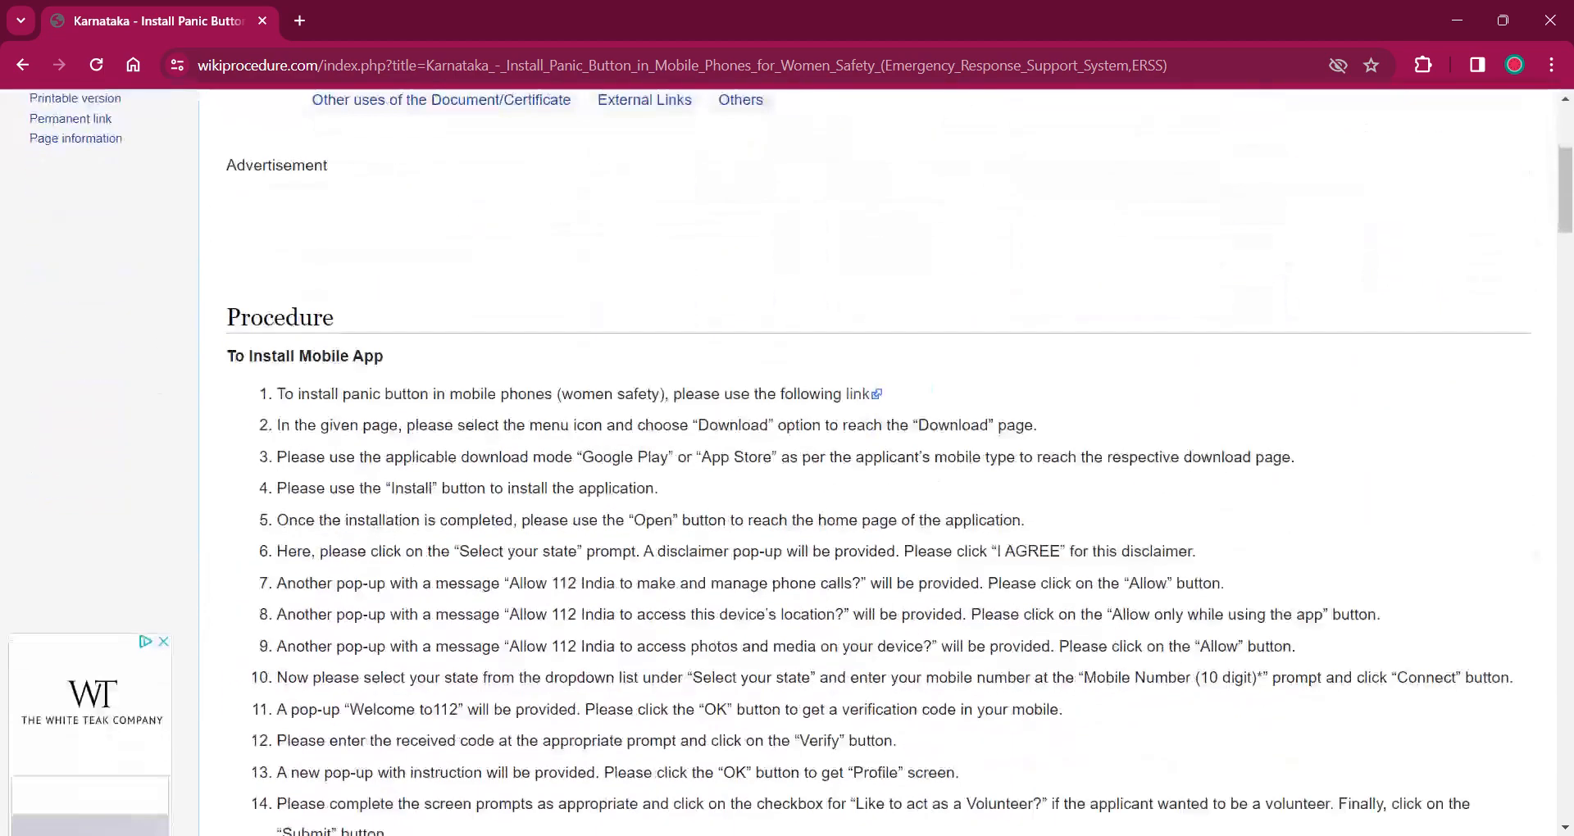
pyautogui.scroll(-3)
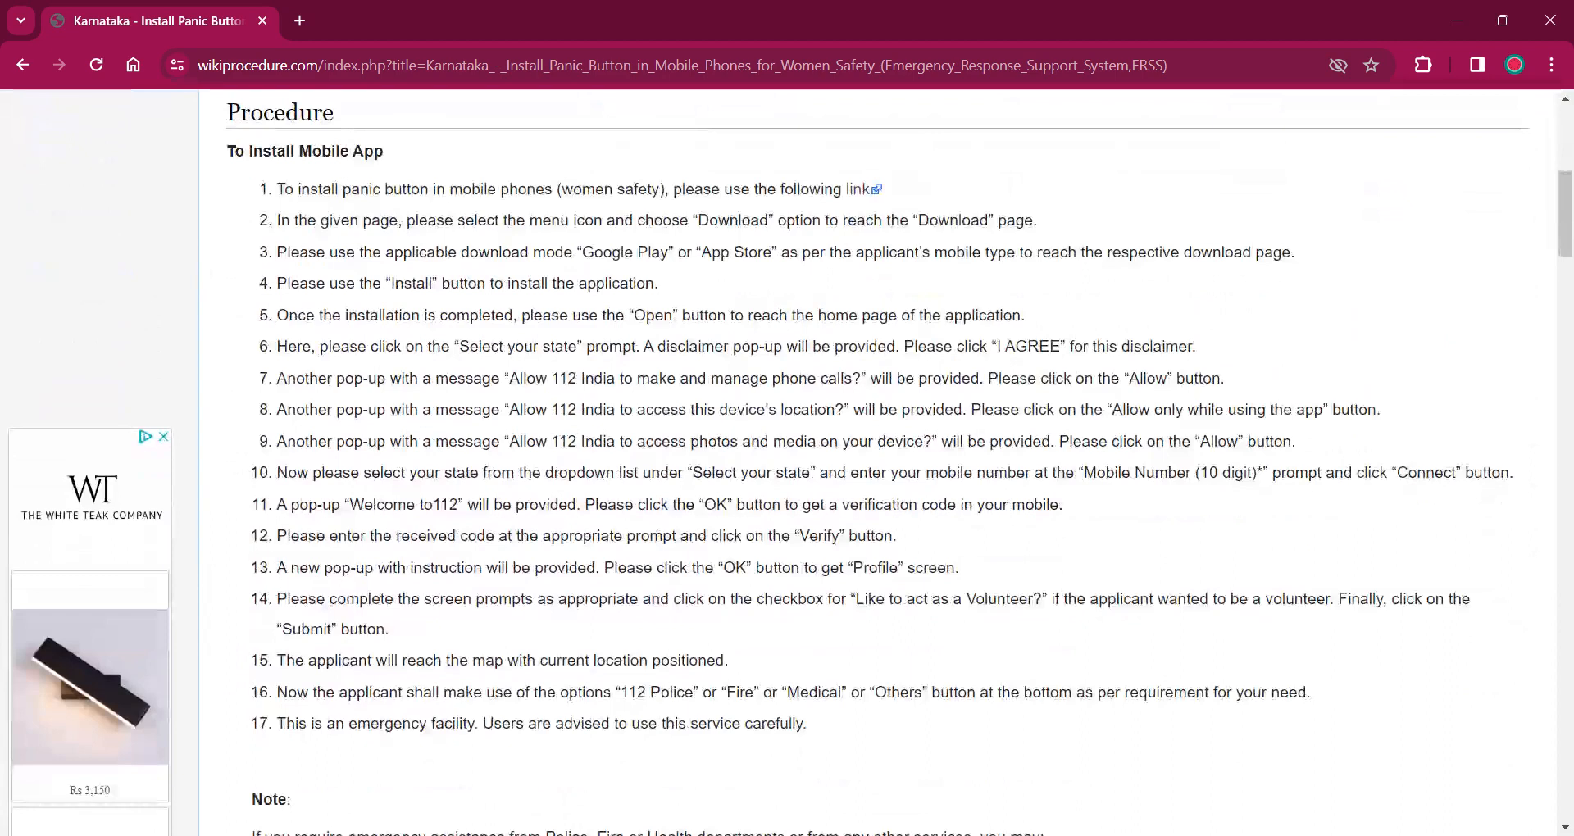
pyautogui.moveTo(860, 191)
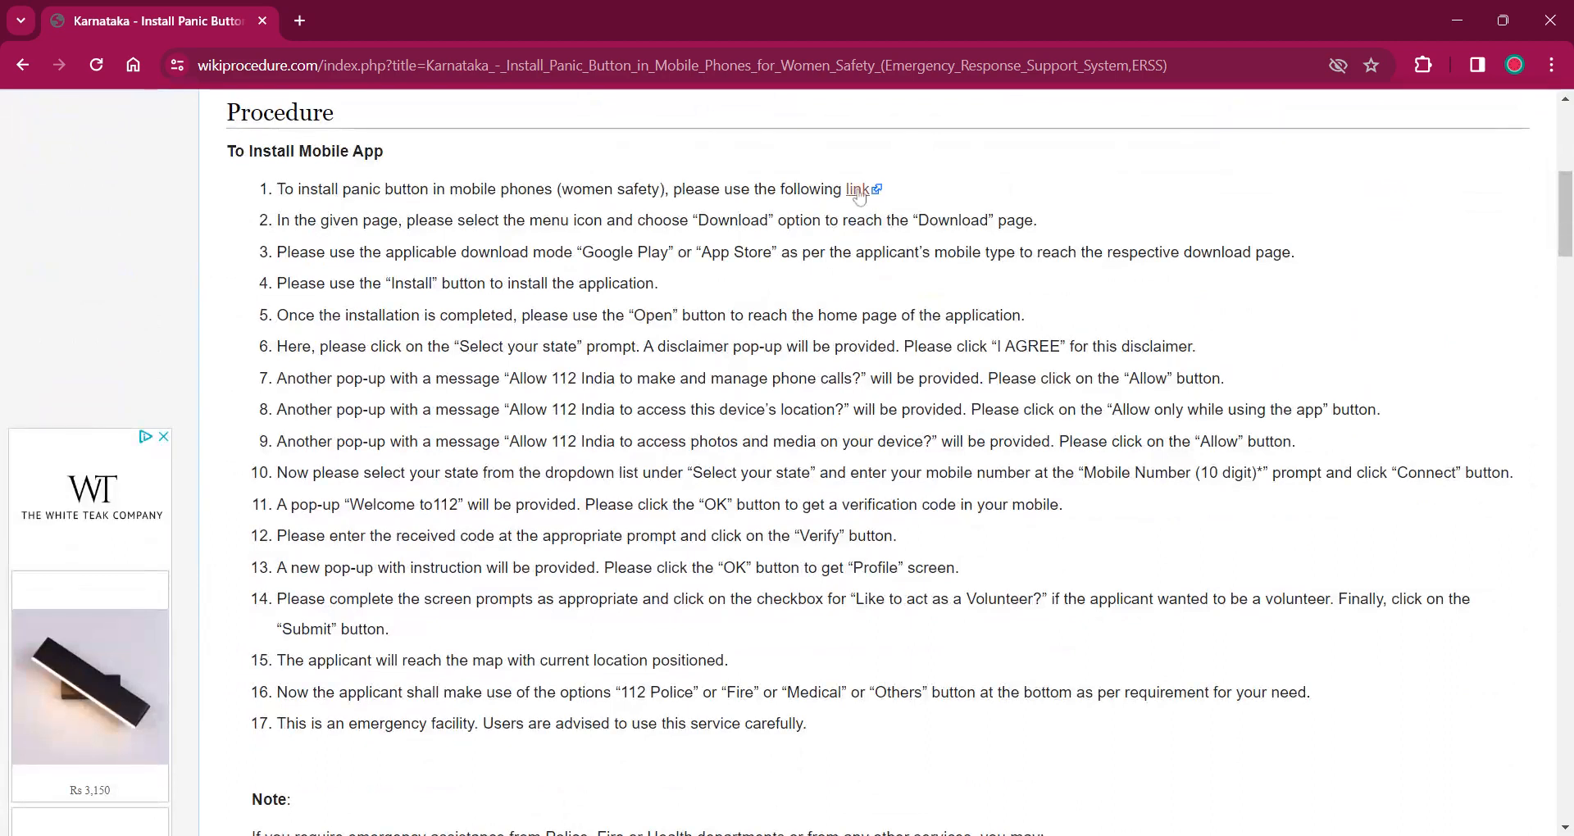
pyautogui.click(856, 189)
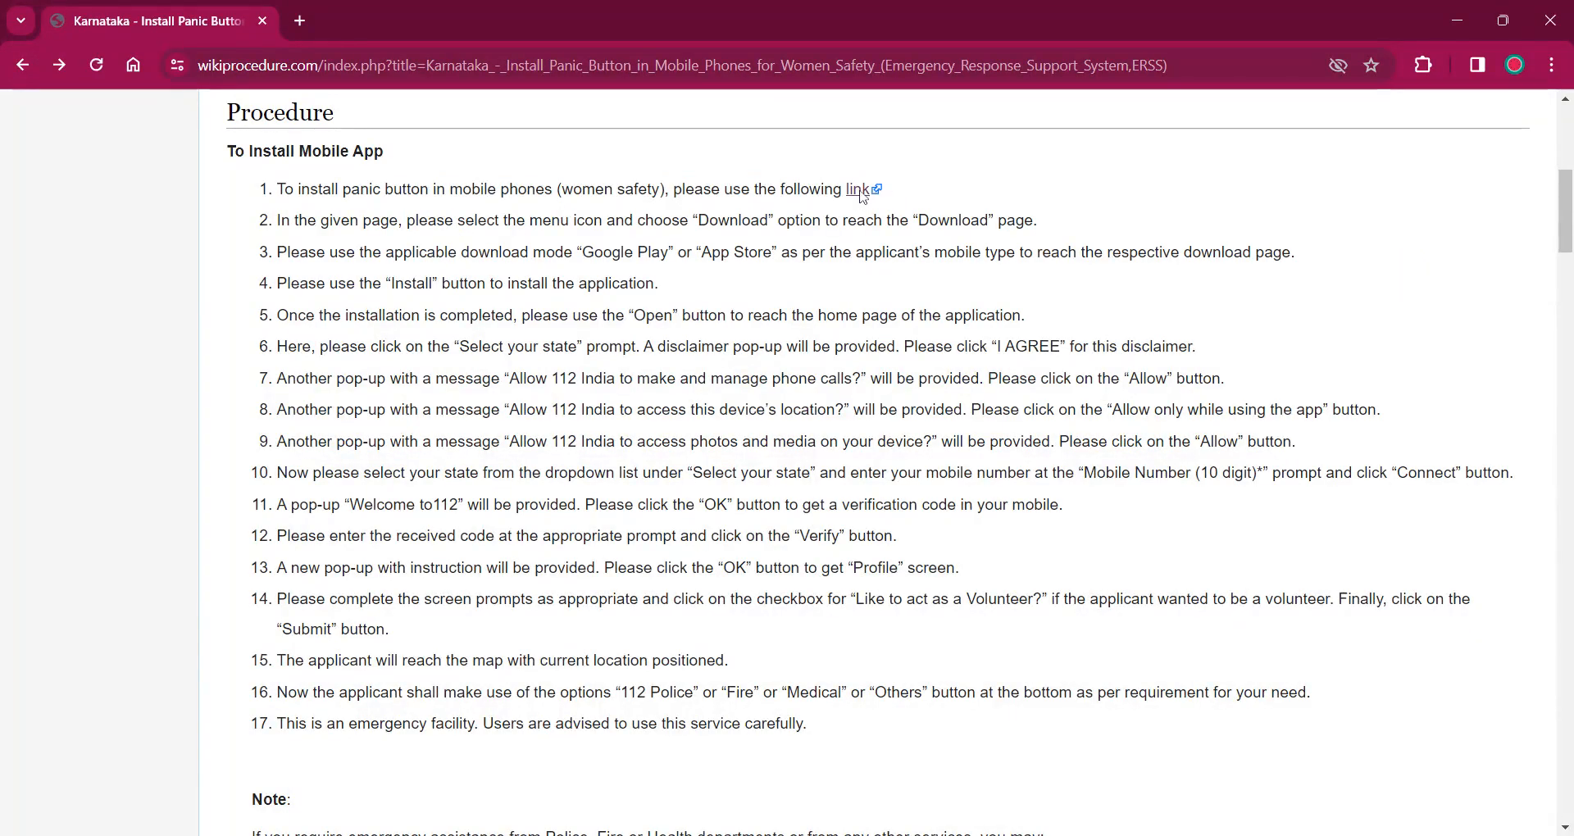
pyautogui.click(855, 190)
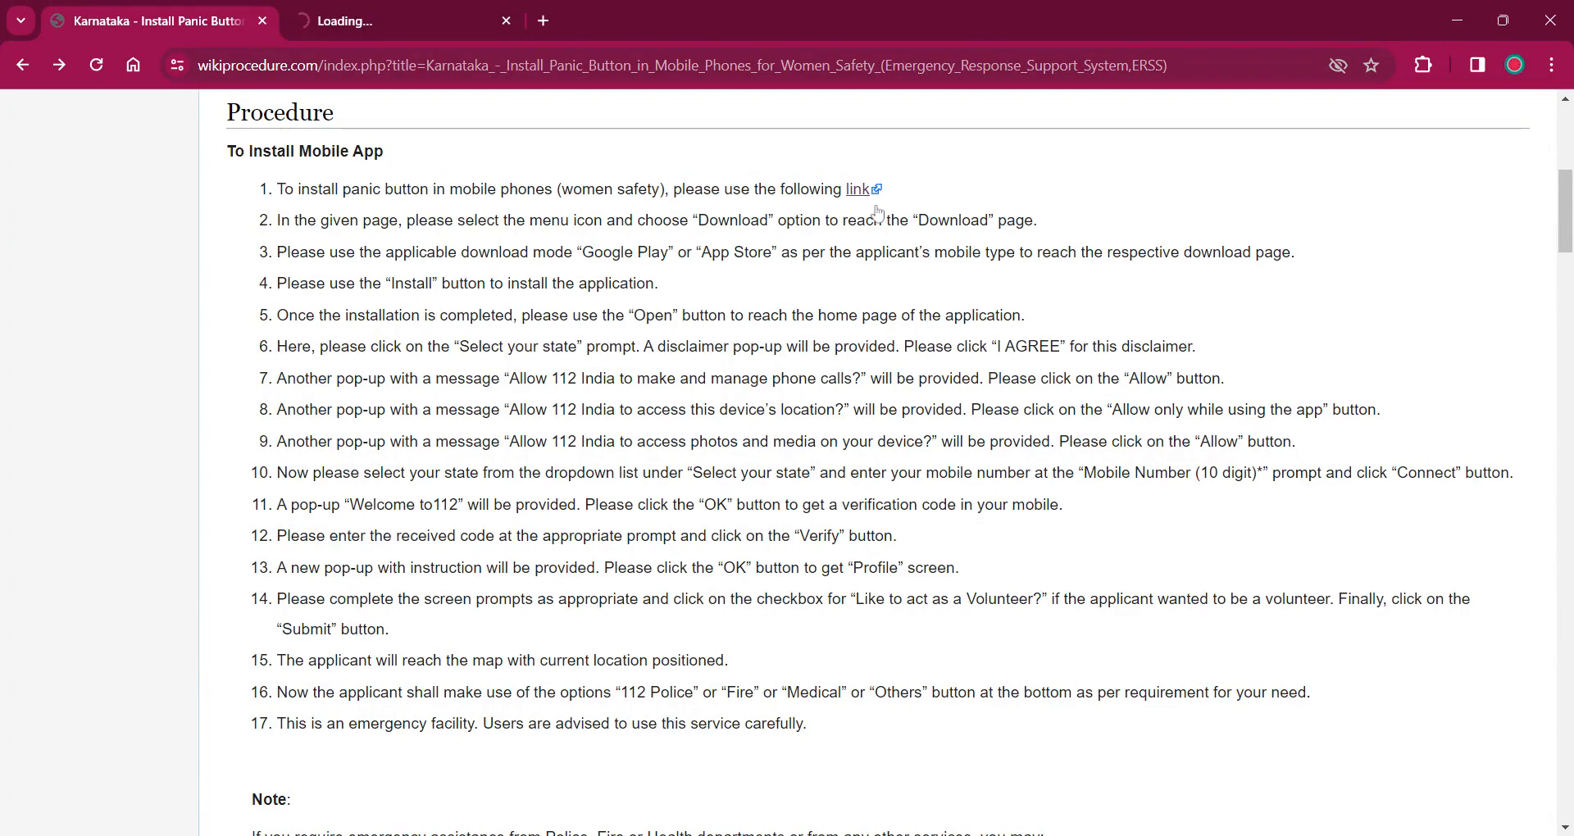
# Step: Switch to the 112.gov.in tab, scroll through the home page and video, then back up
pyautogui.click(856, 189)
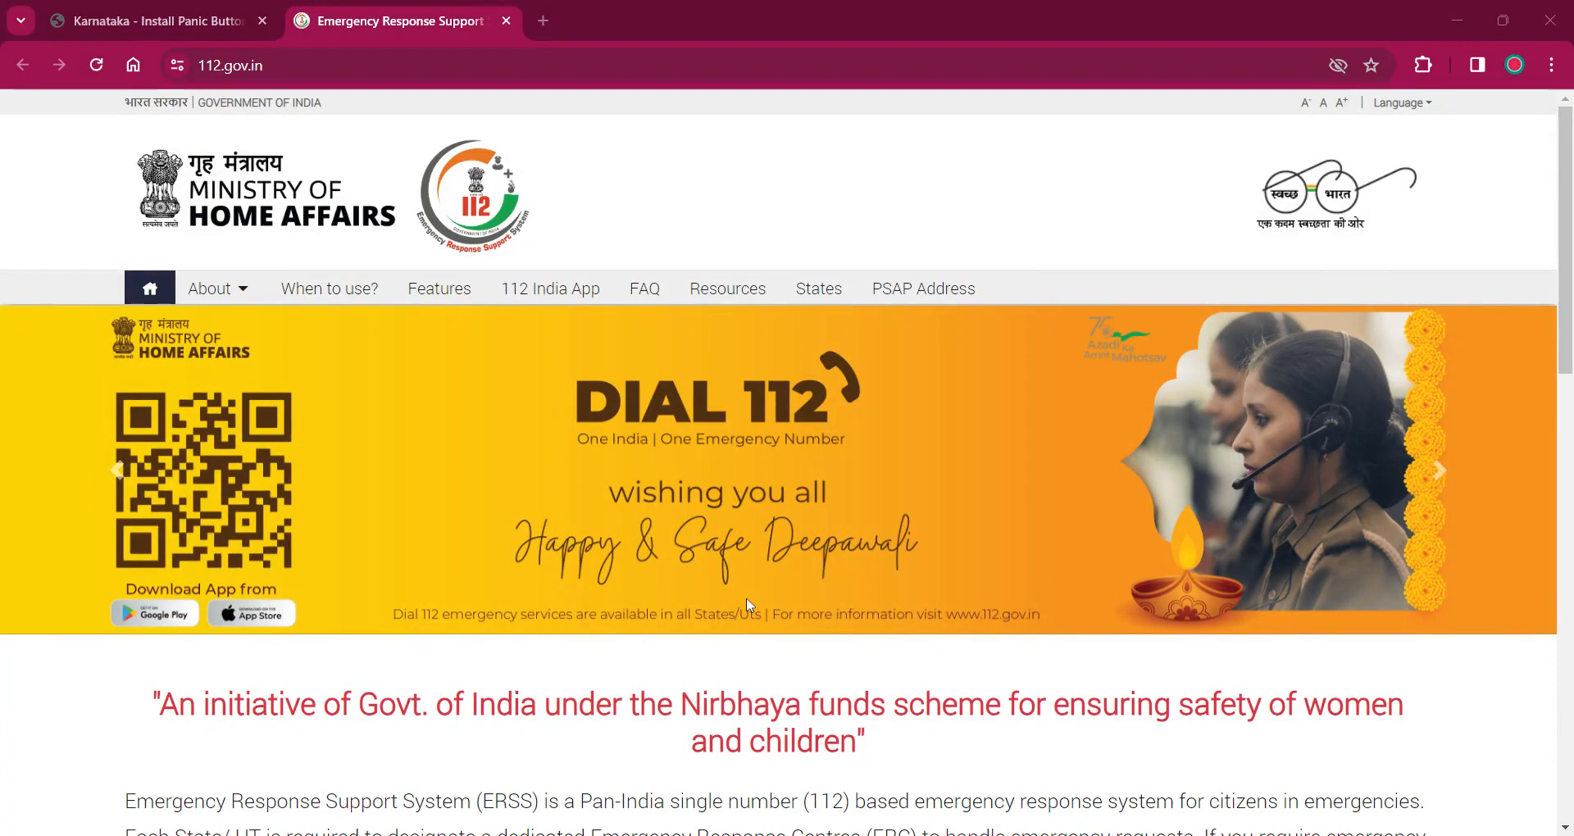
pyautogui.scroll(-3)
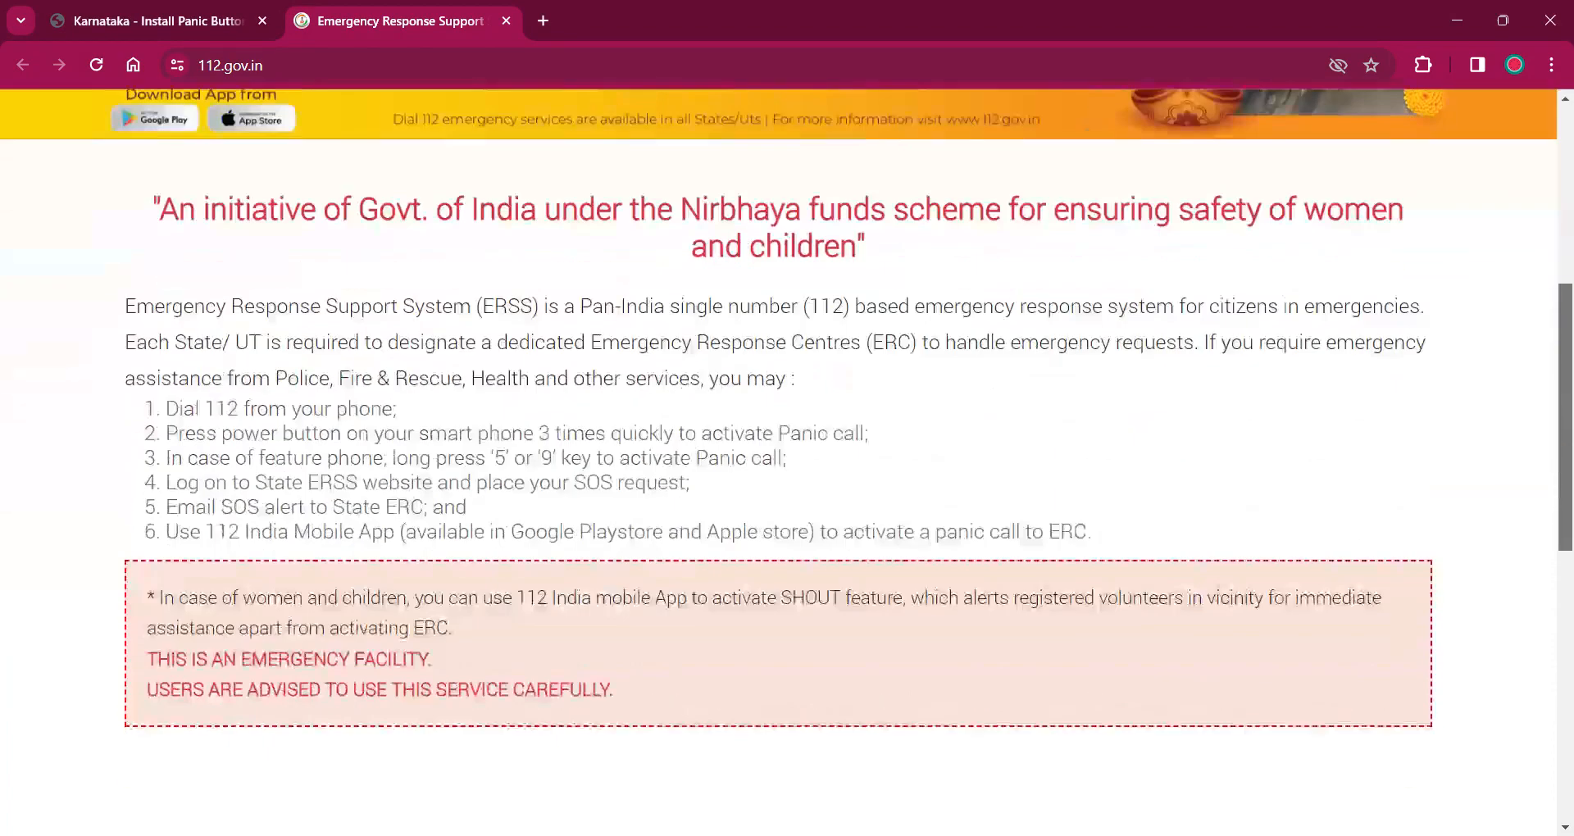
pyautogui.scroll(-3)
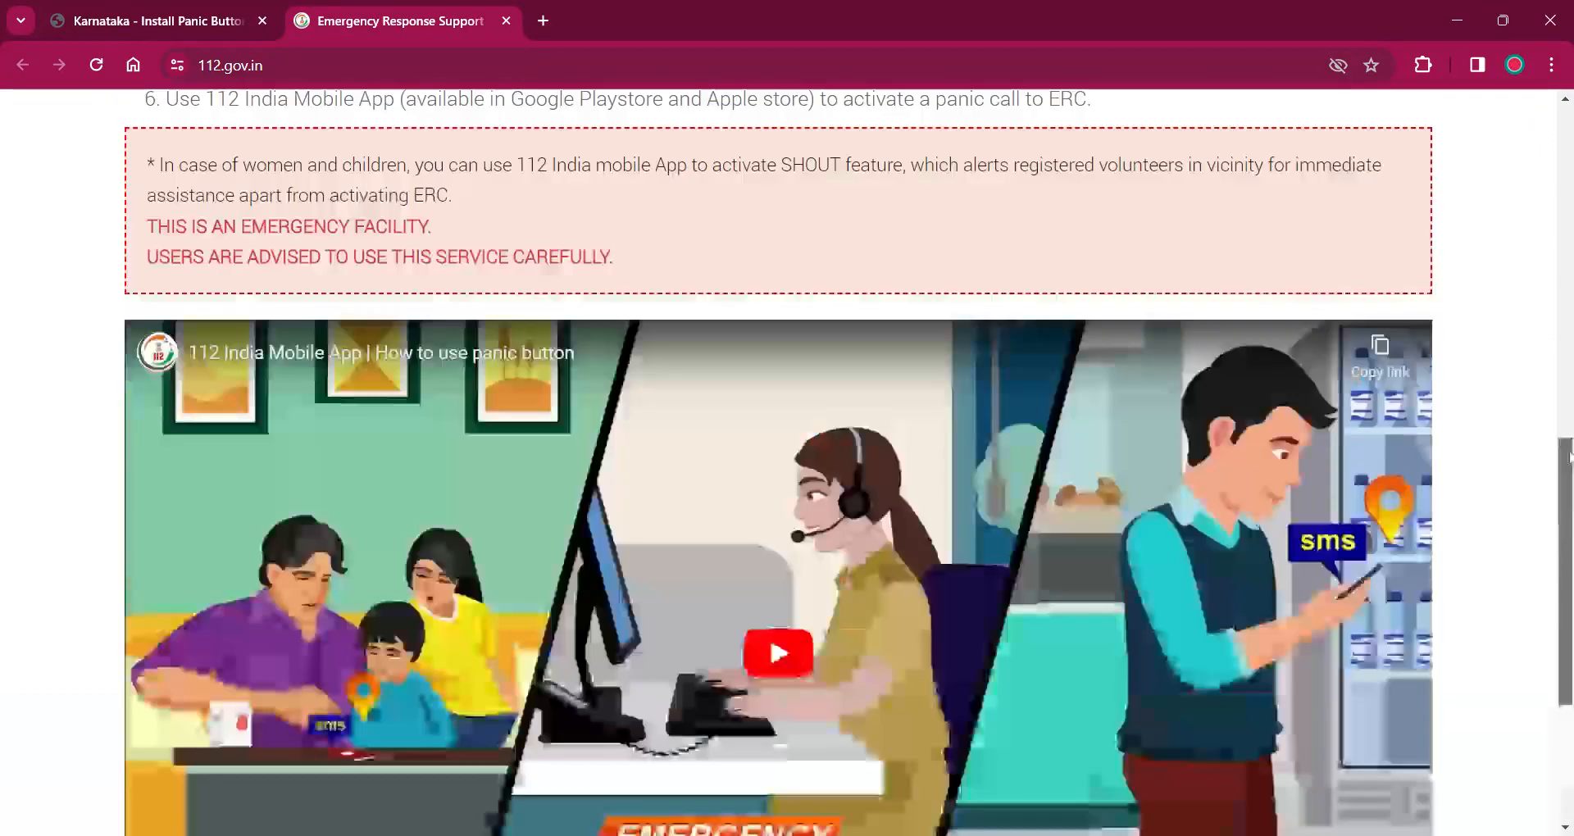
pyautogui.scroll(-3)
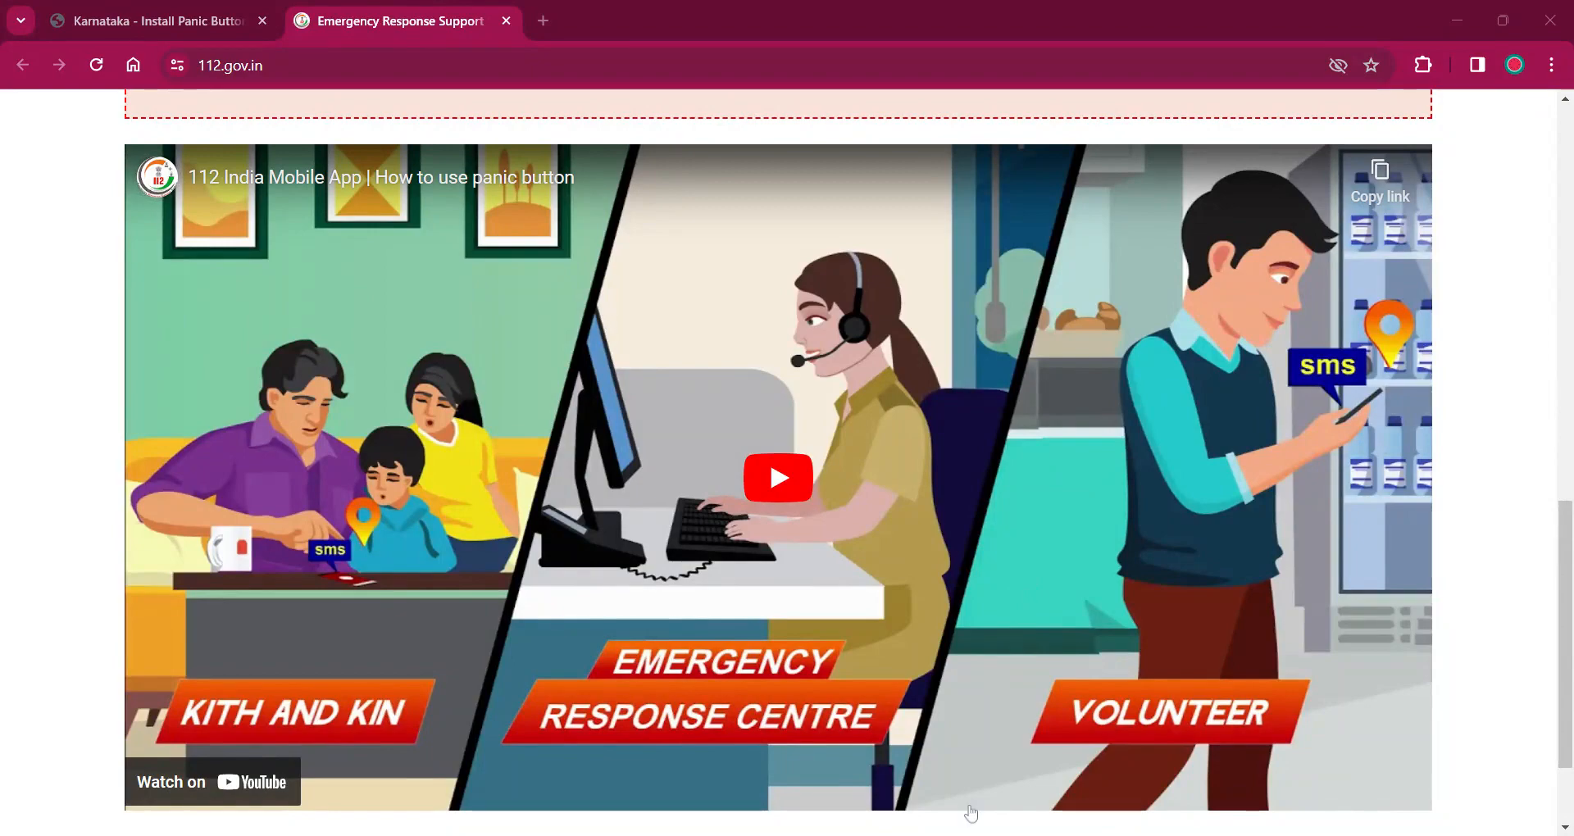
pyautogui.scroll(3)
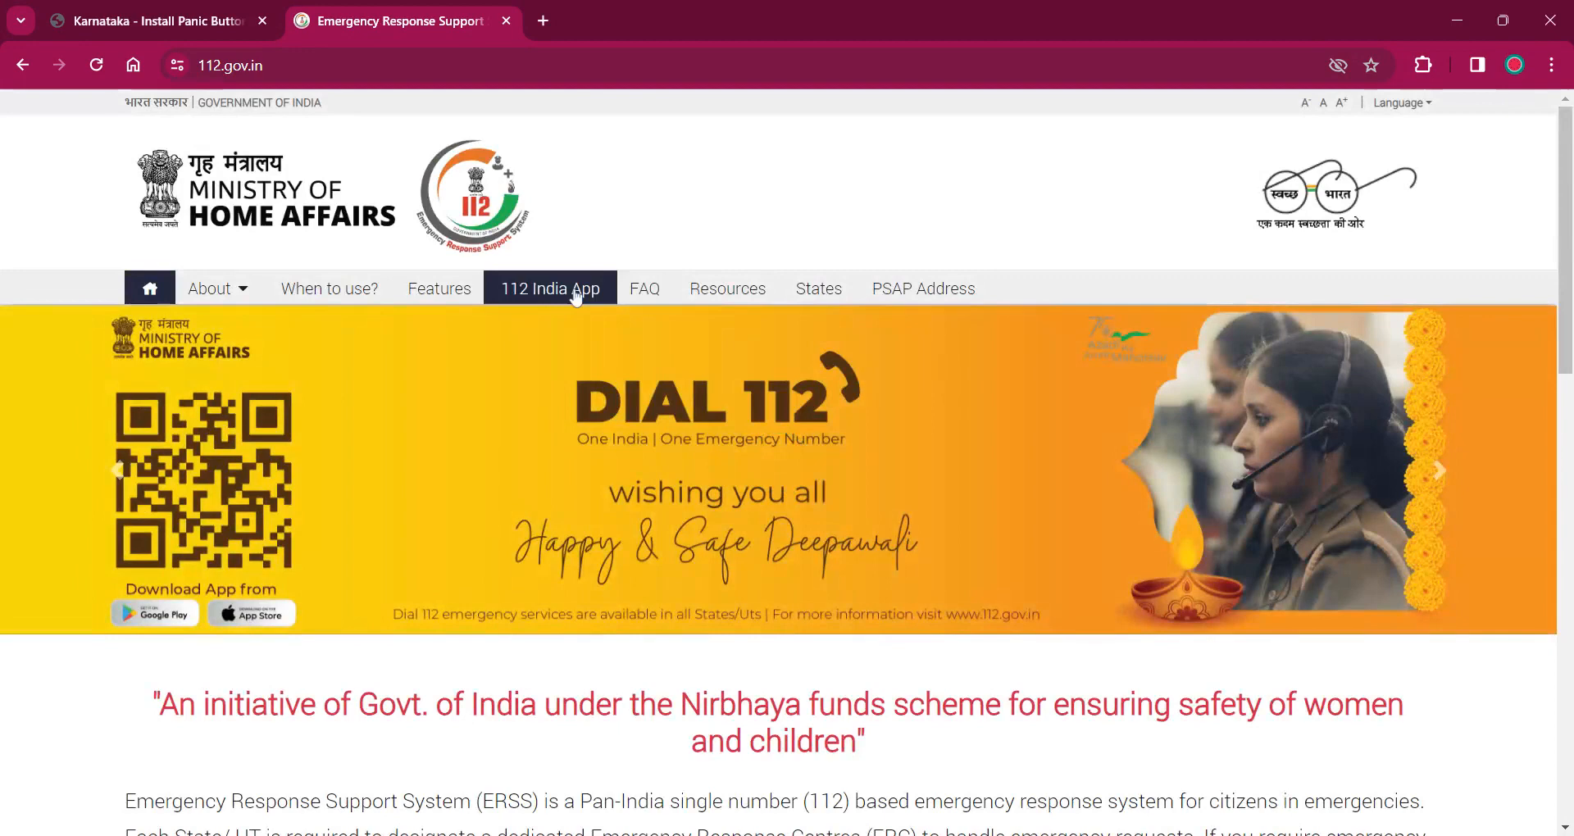
# Step: Open the 112 India App page and its 'Get it on Google Play' badge in a new tab
pyautogui.click(549, 289)
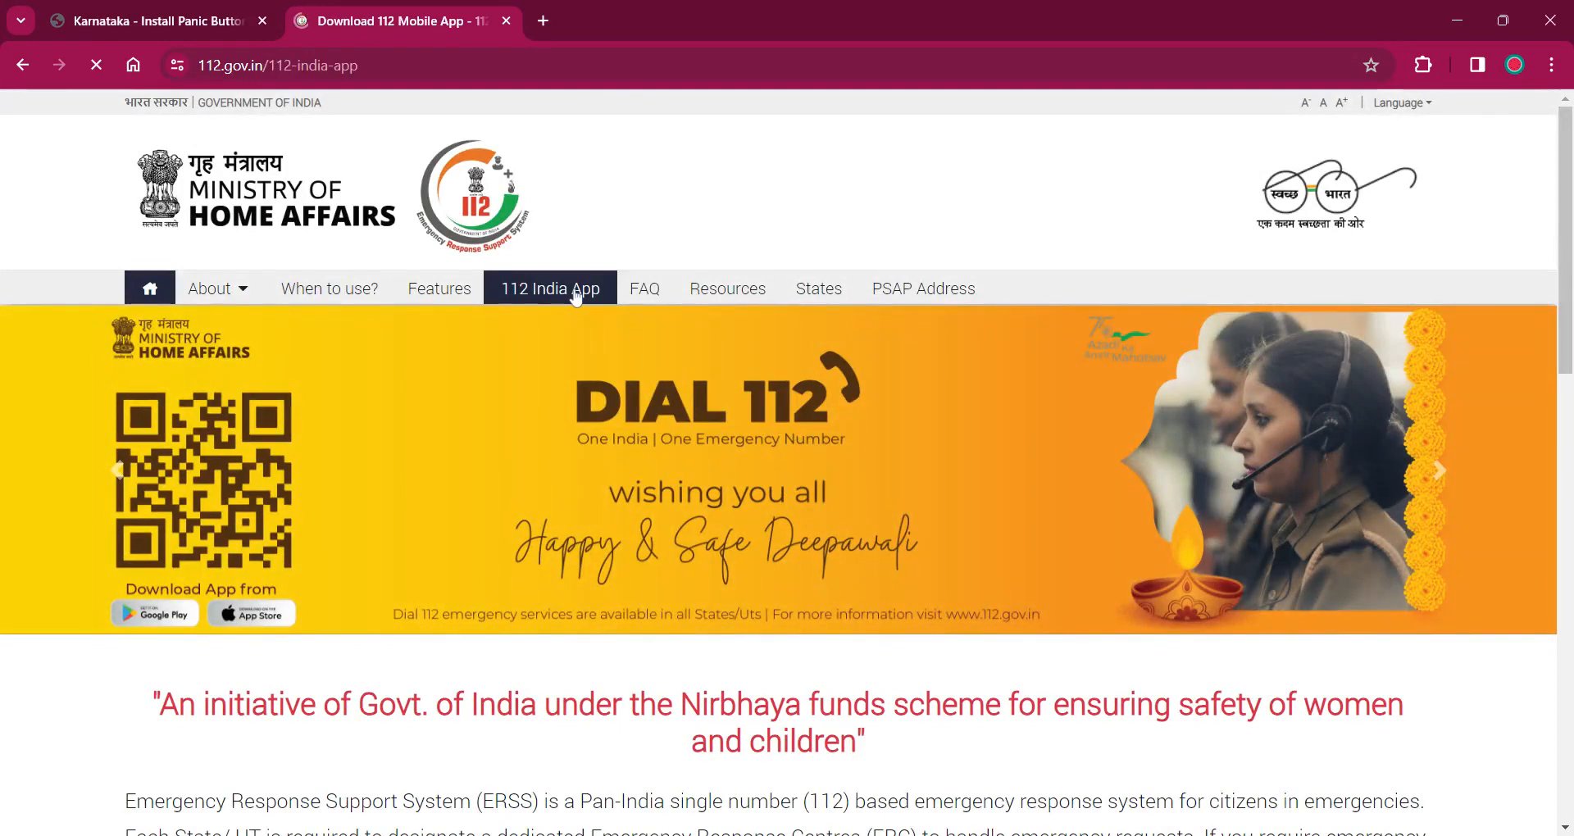
pyautogui.click(550, 287)
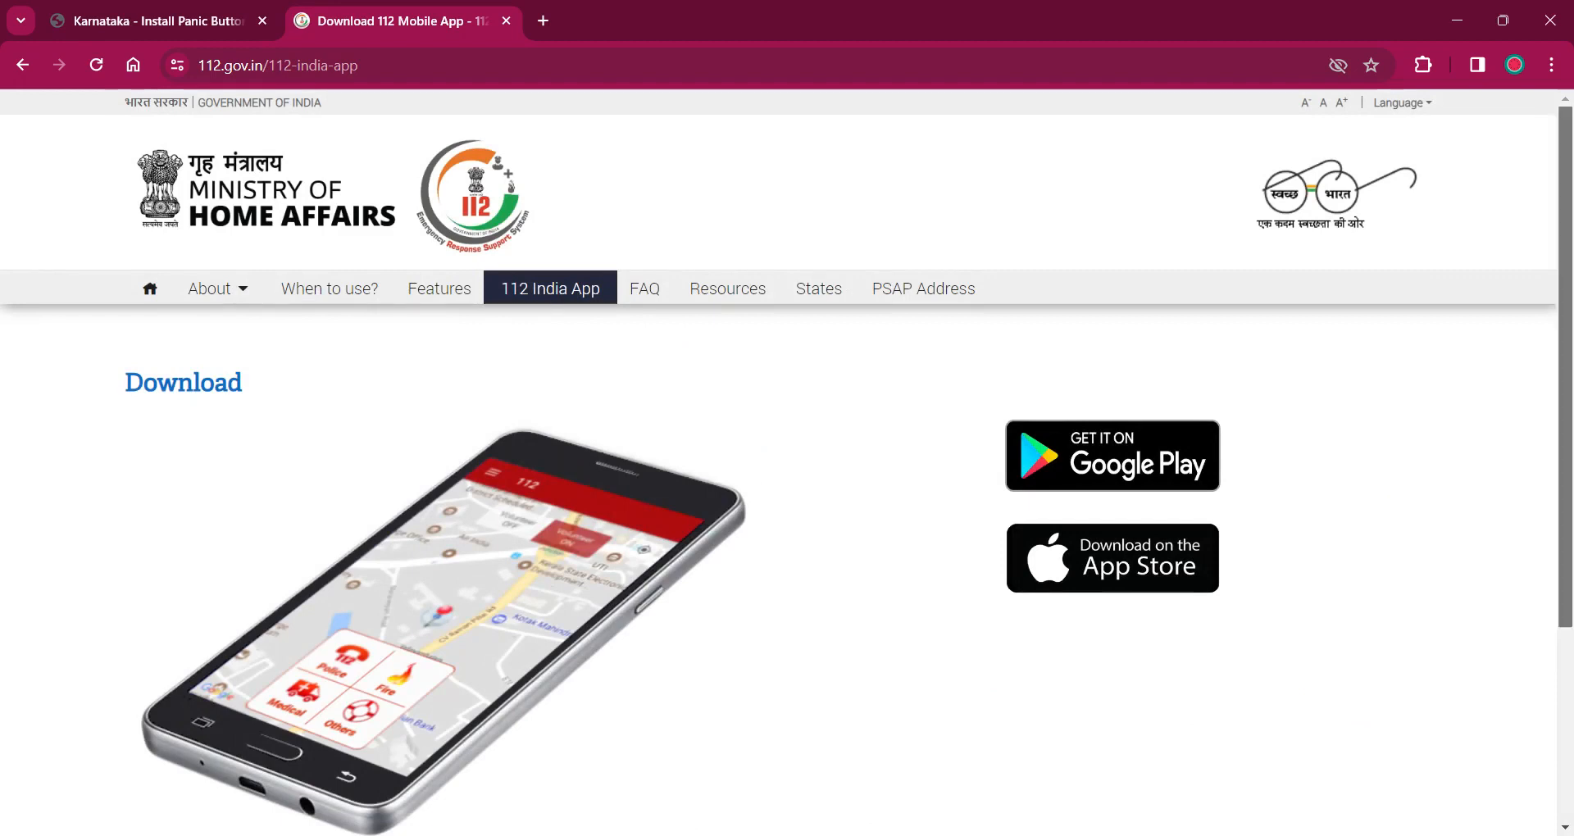
pyautogui.scroll(-3)
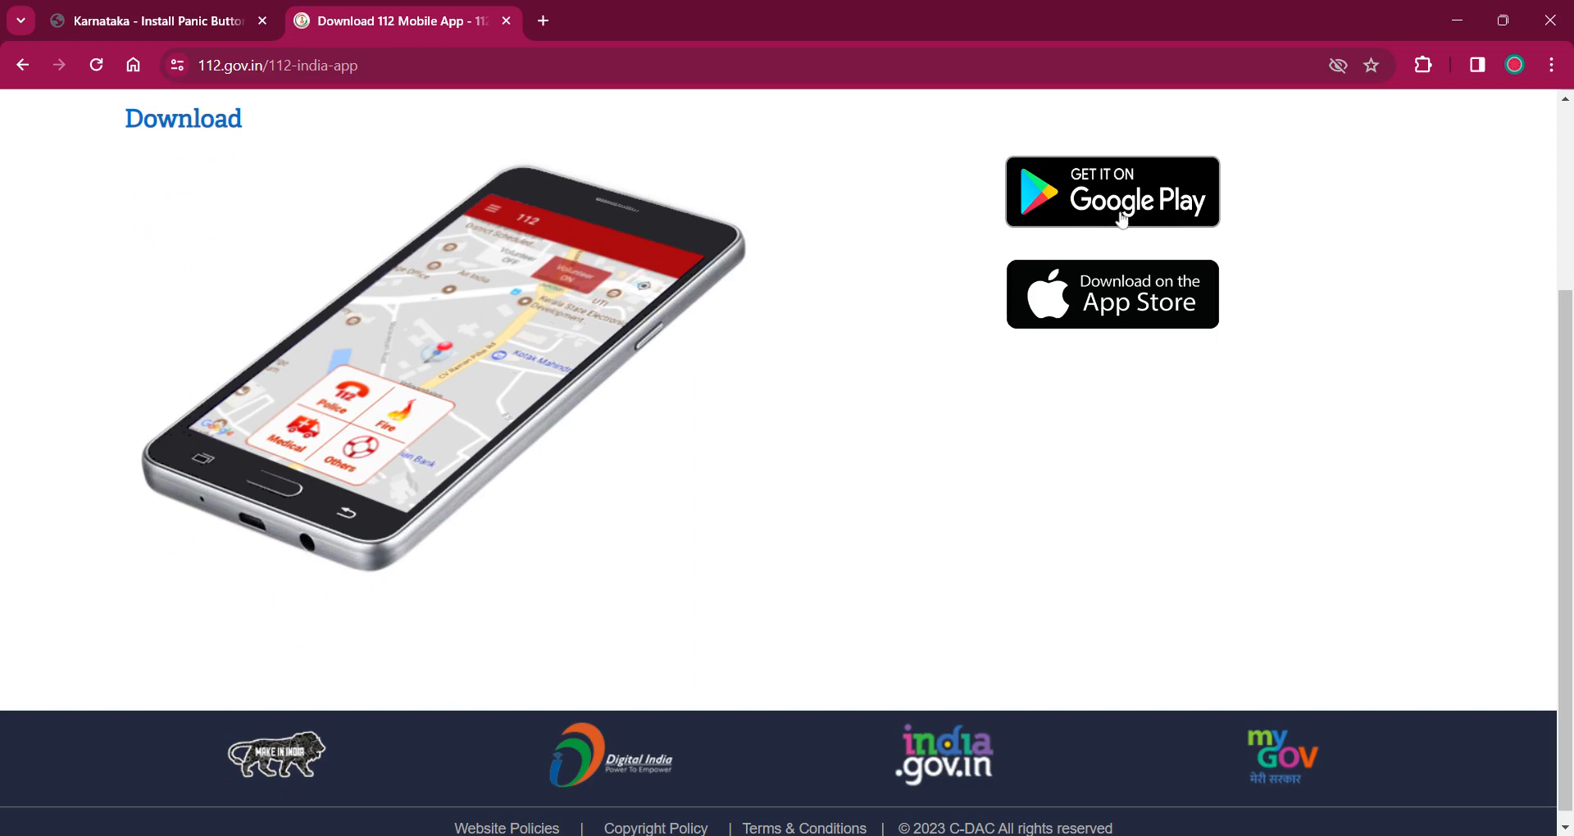
pyautogui.moveTo(1092, 317)
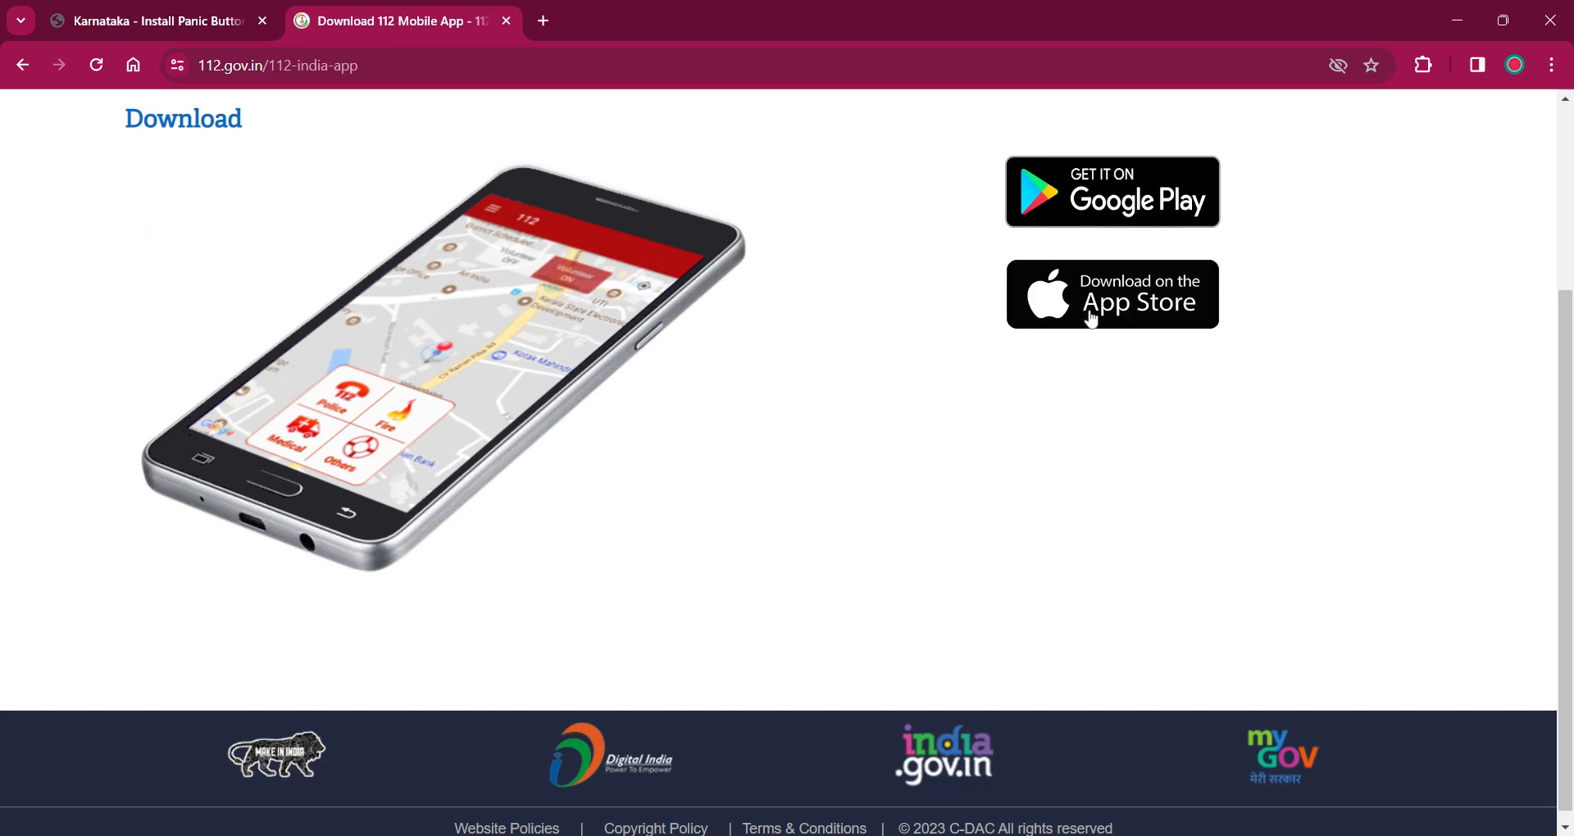
pyautogui.moveTo(1082, 215)
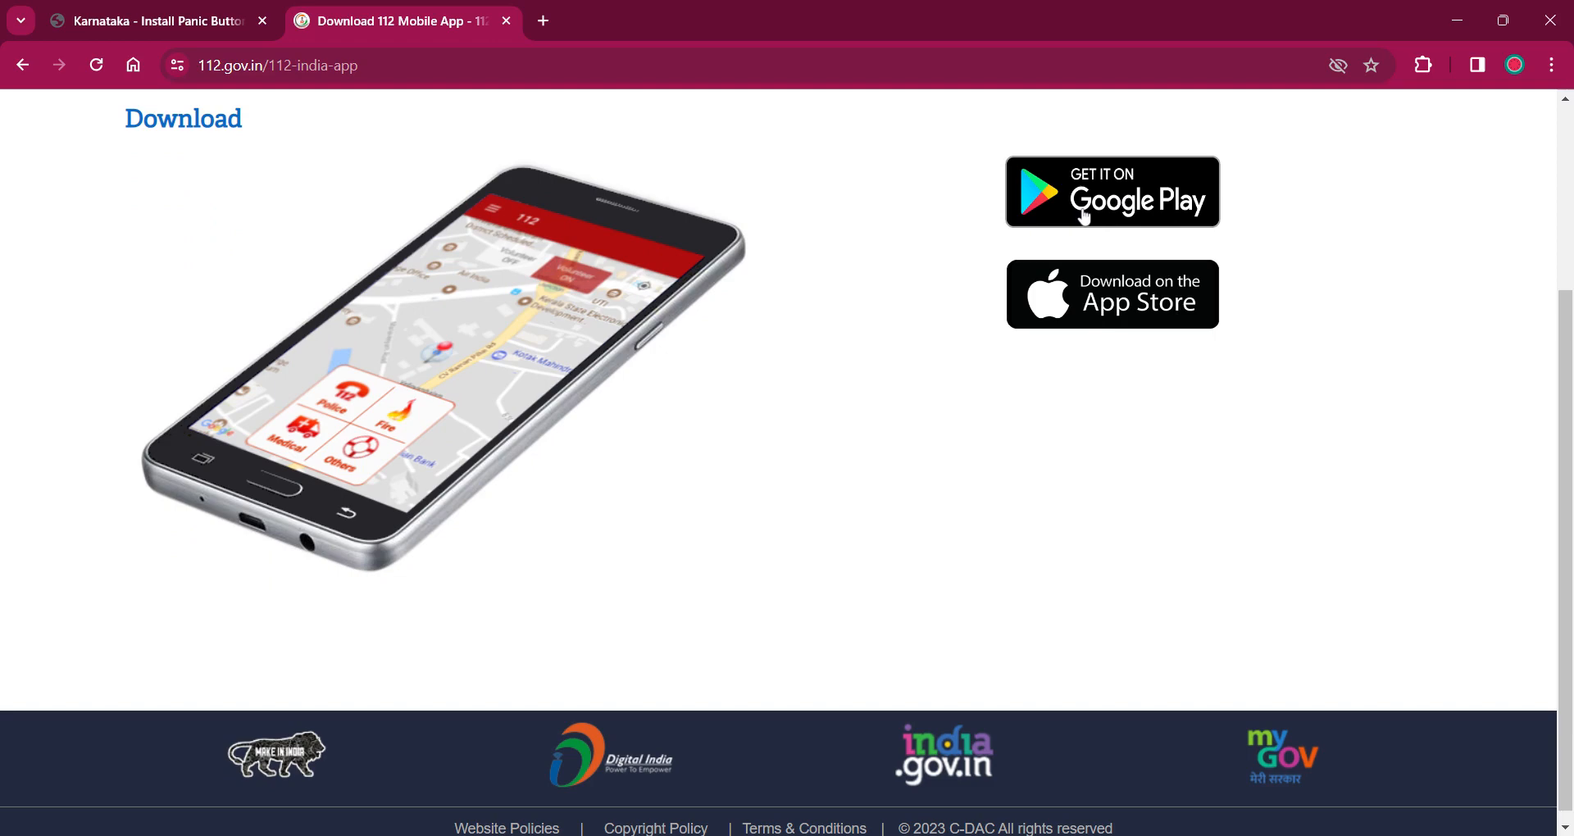
pyautogui.click(1110, 192)
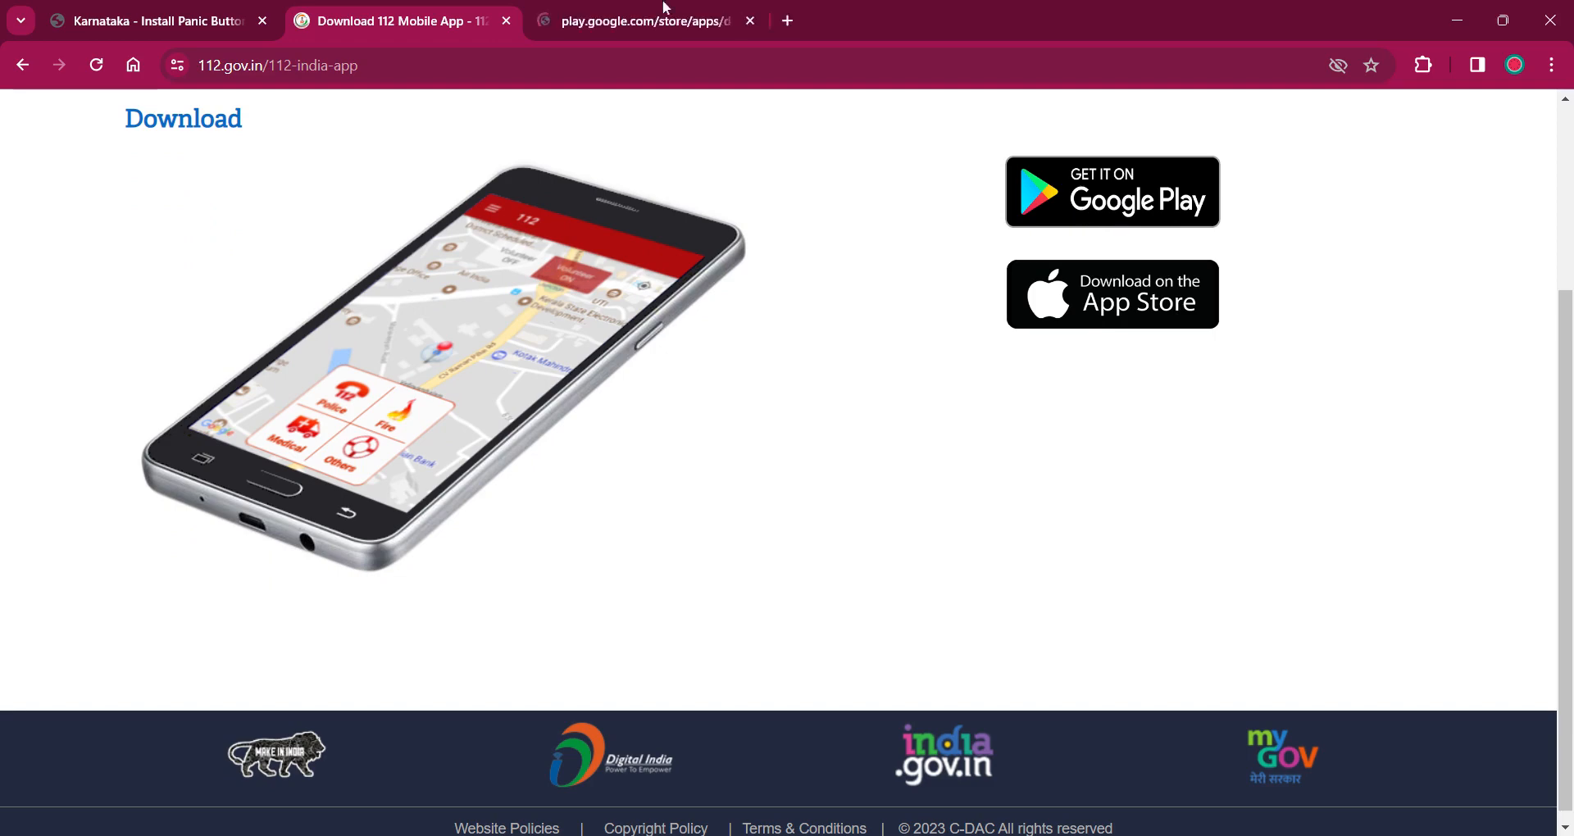
# Step: Compare the Play Store listing with the 112.gov.in download page, then close the Play Store tab
pyautogui.click(643, 20)
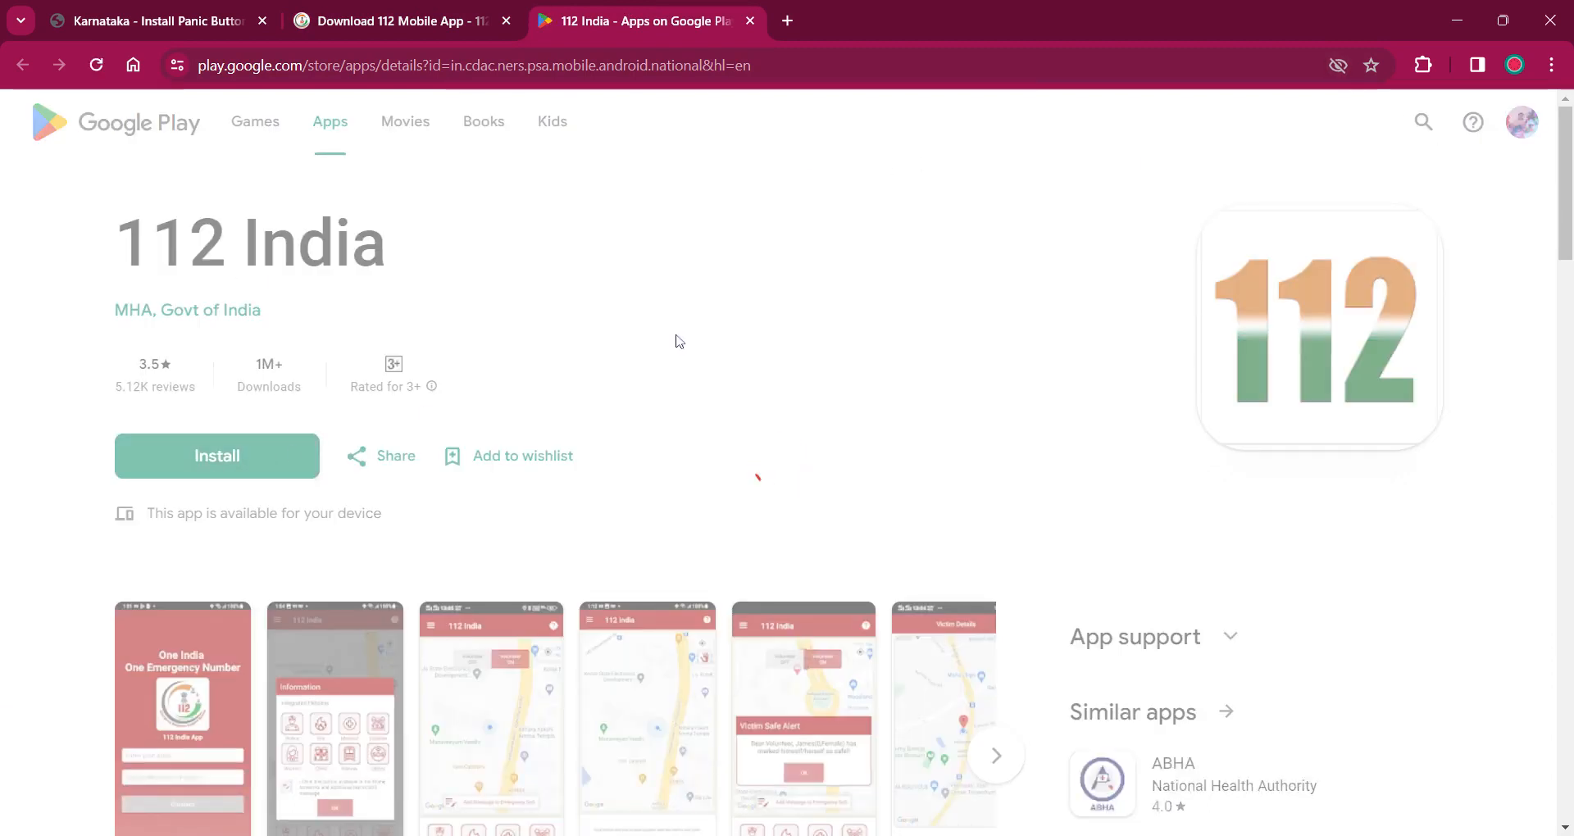
pyautogui.click(392, 20)
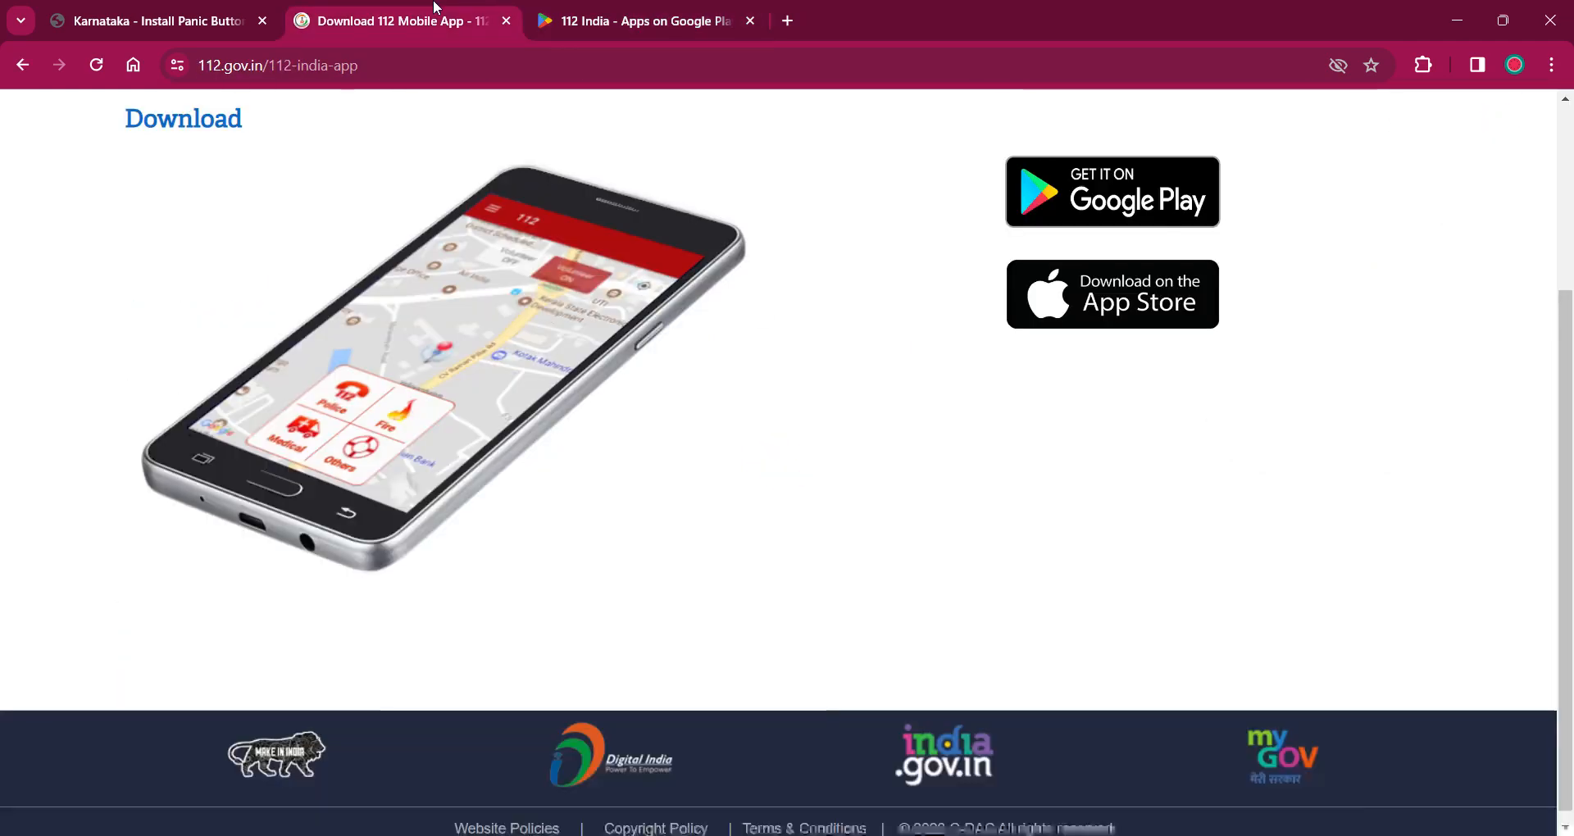
pyautogui.click(646, 19)
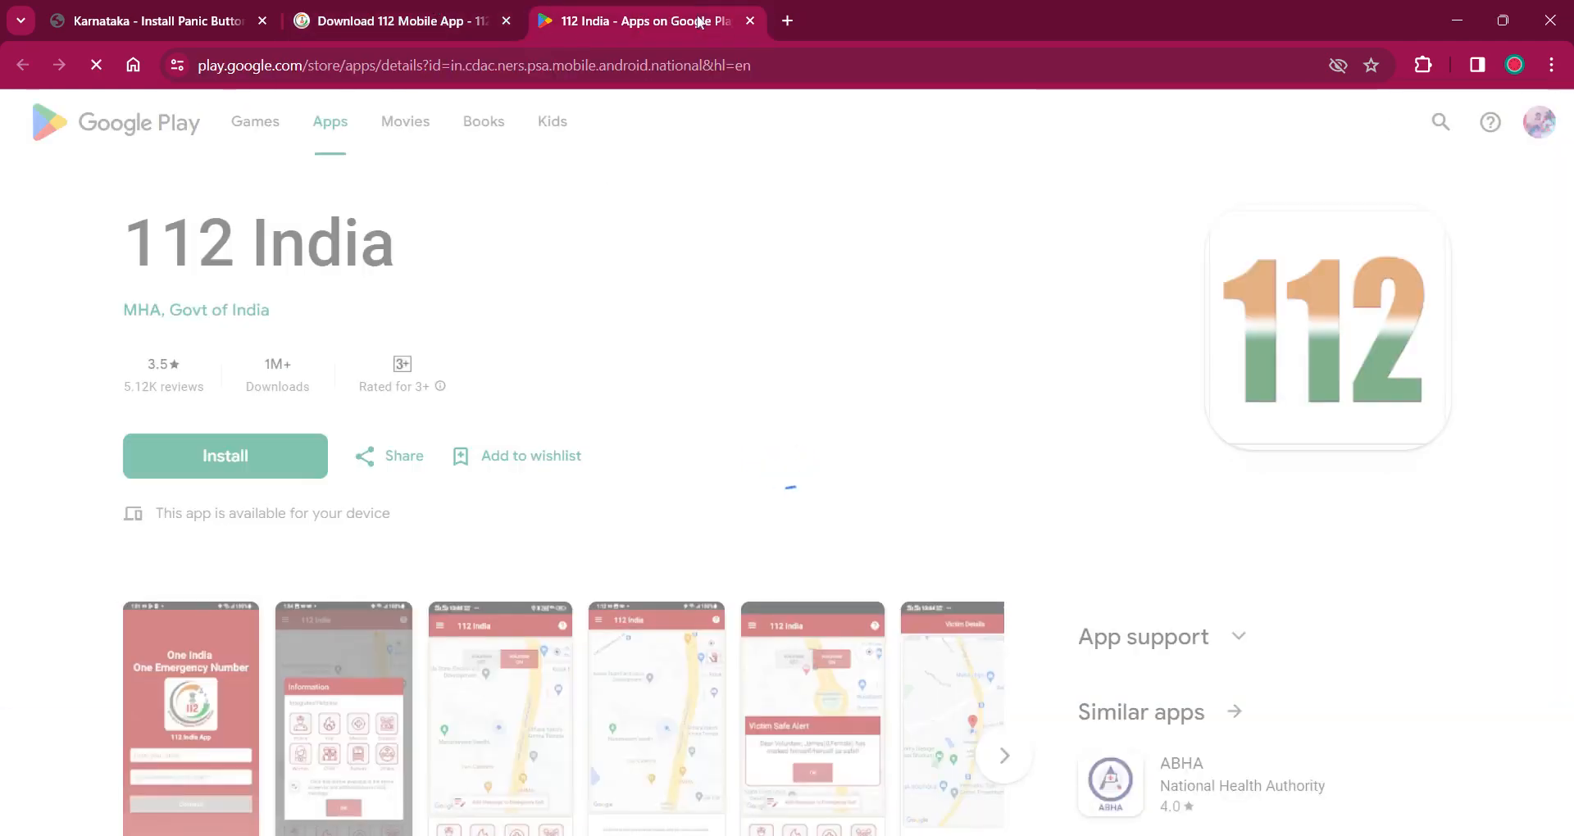
pyautogui.click(750, 19)
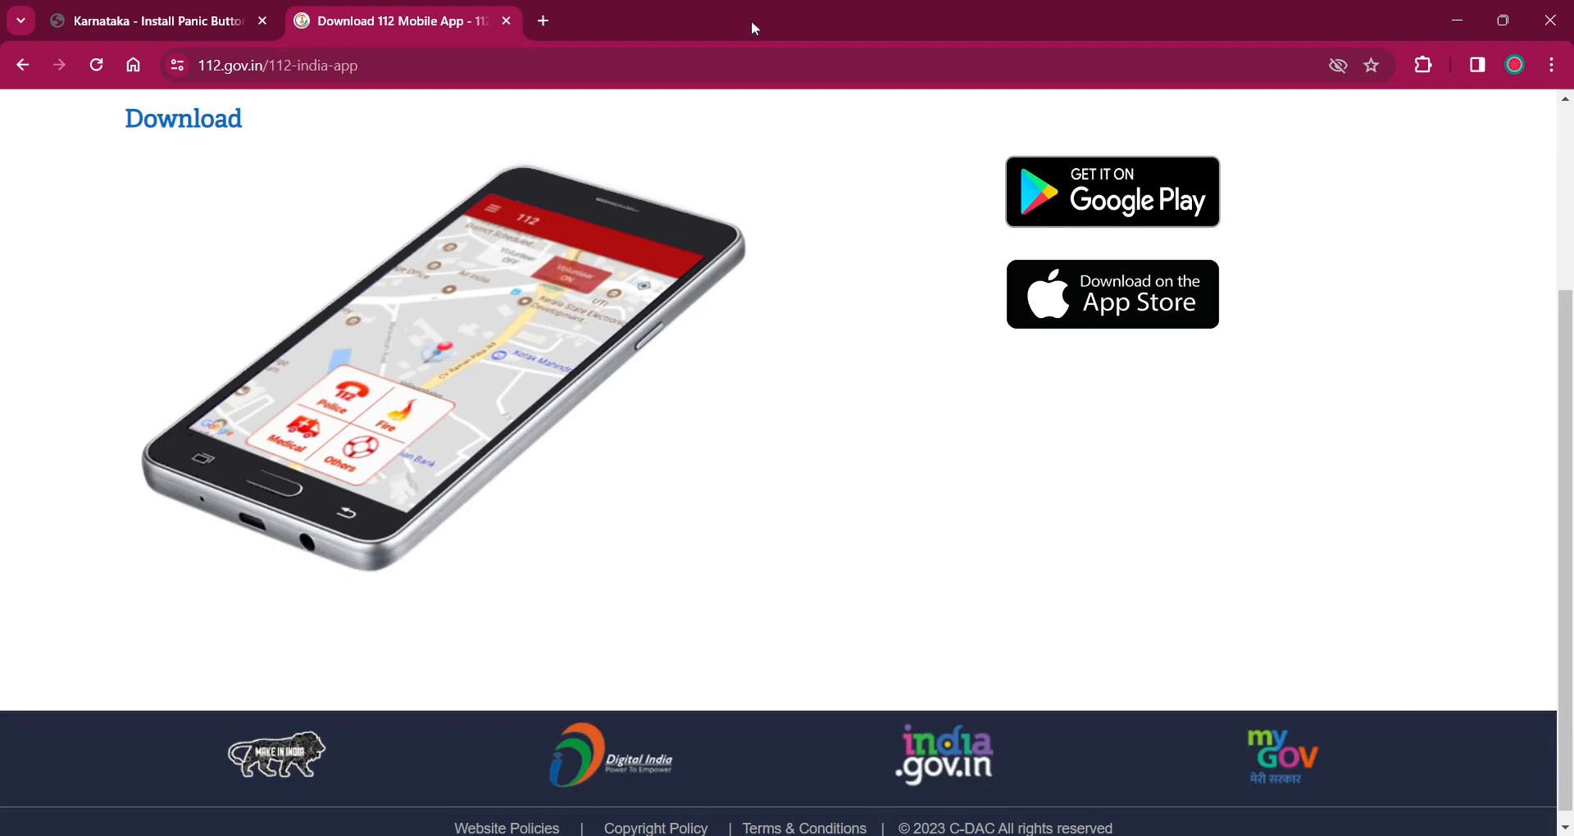
pyautogui.click(151, 20)
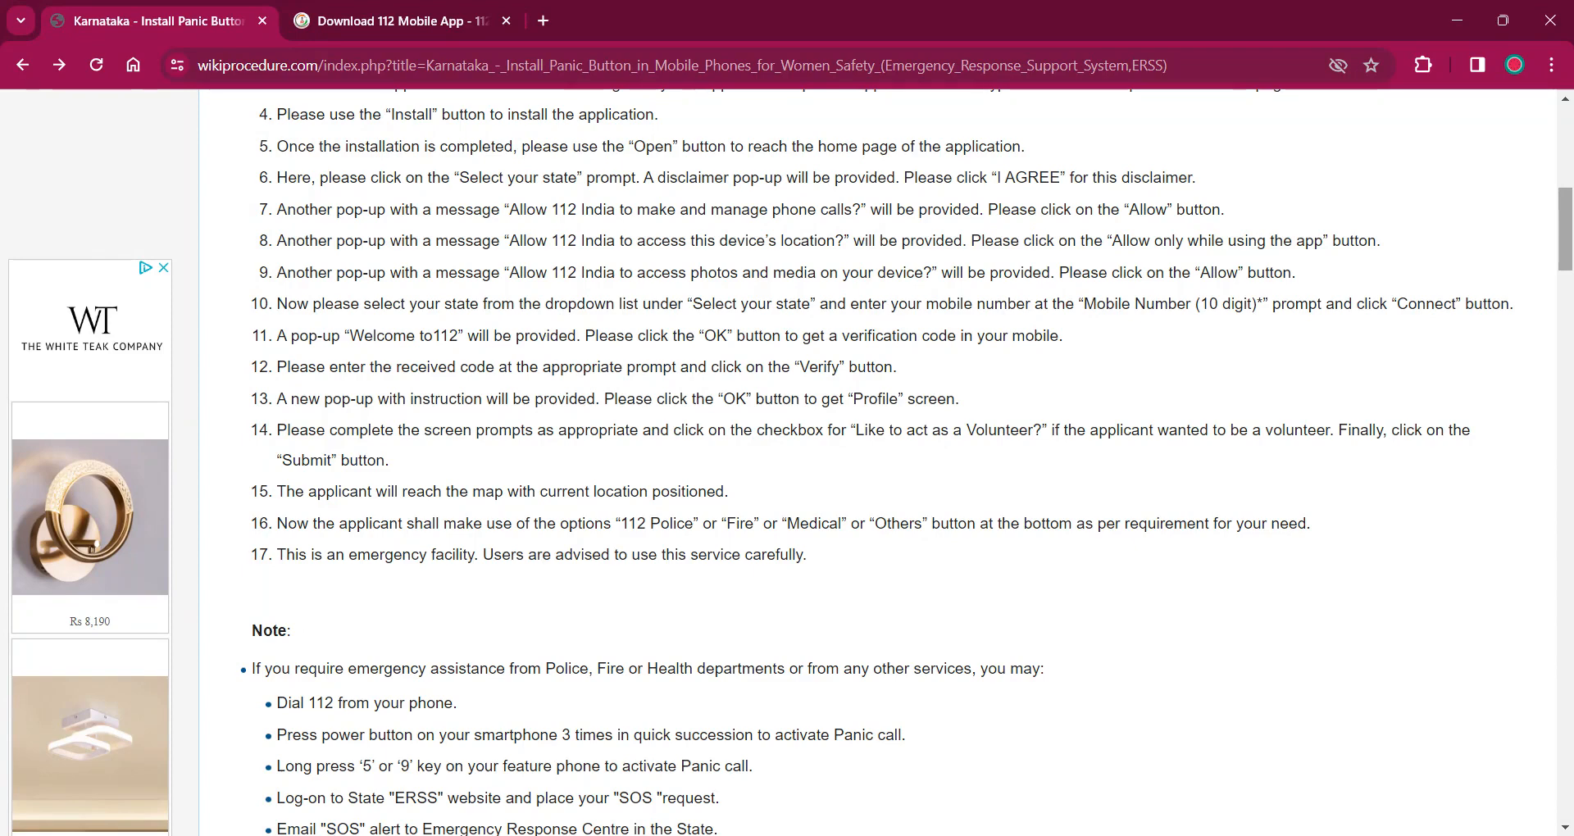
# Step: Scroll past the Note through Required Documents to Office Locations & Contacts
pyautogui.scroll(-3)
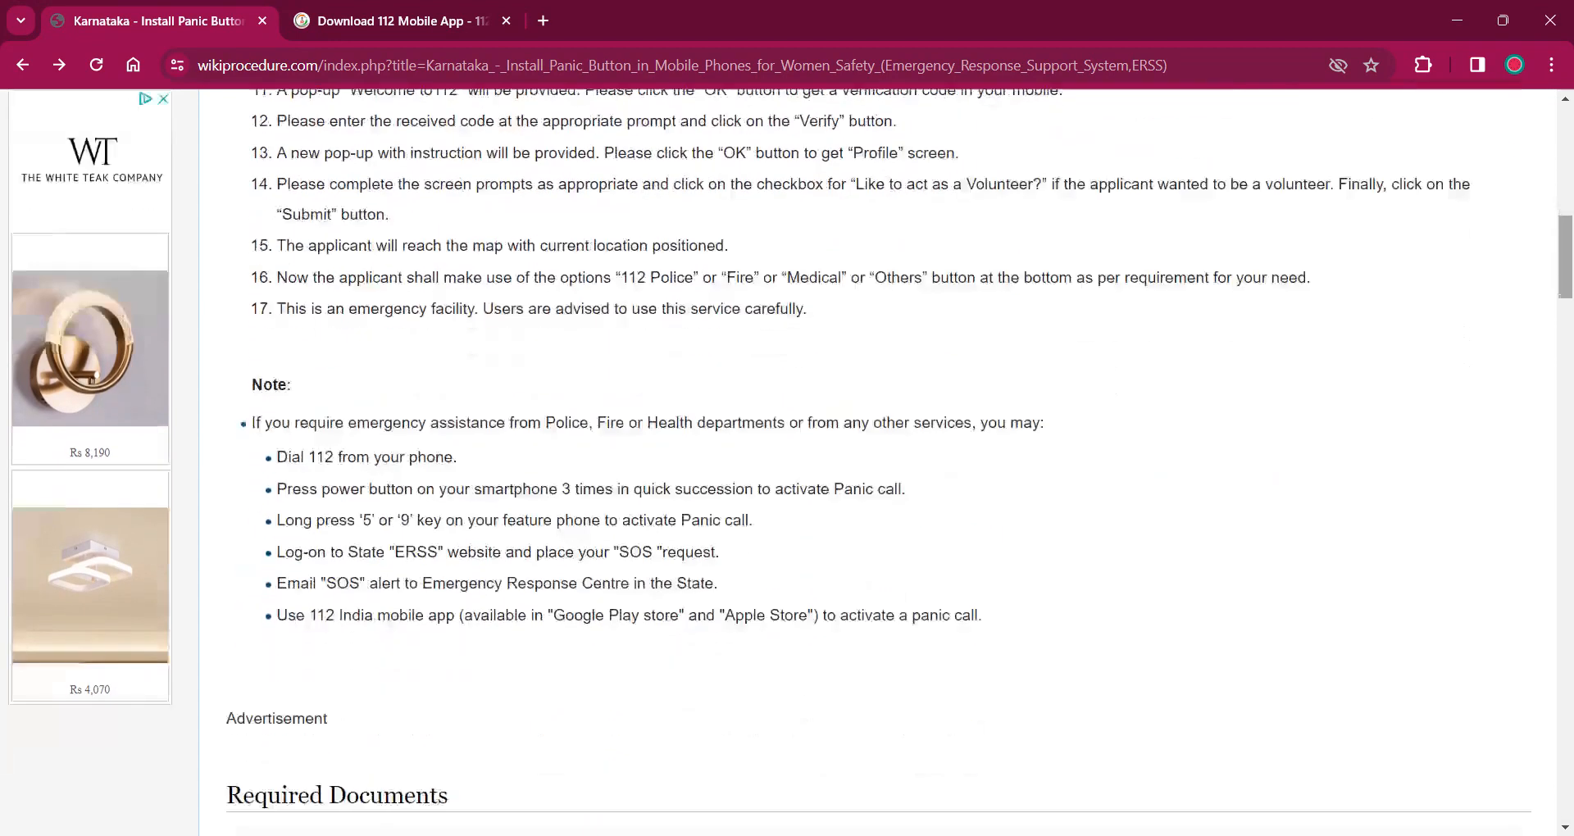
pyautogui.scroll(-3)
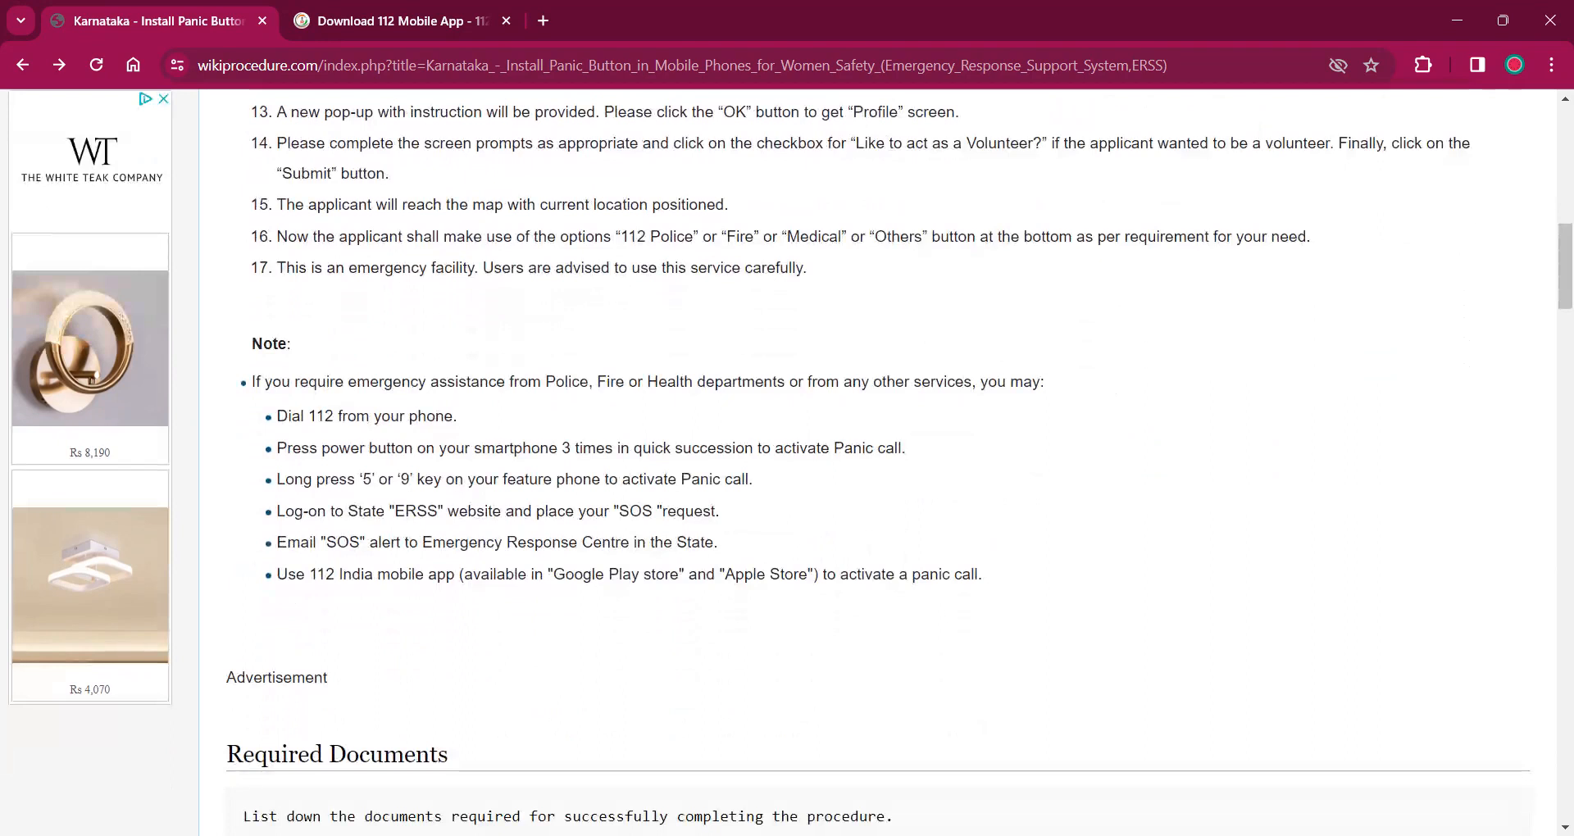
pyautogui.scroll(-3)
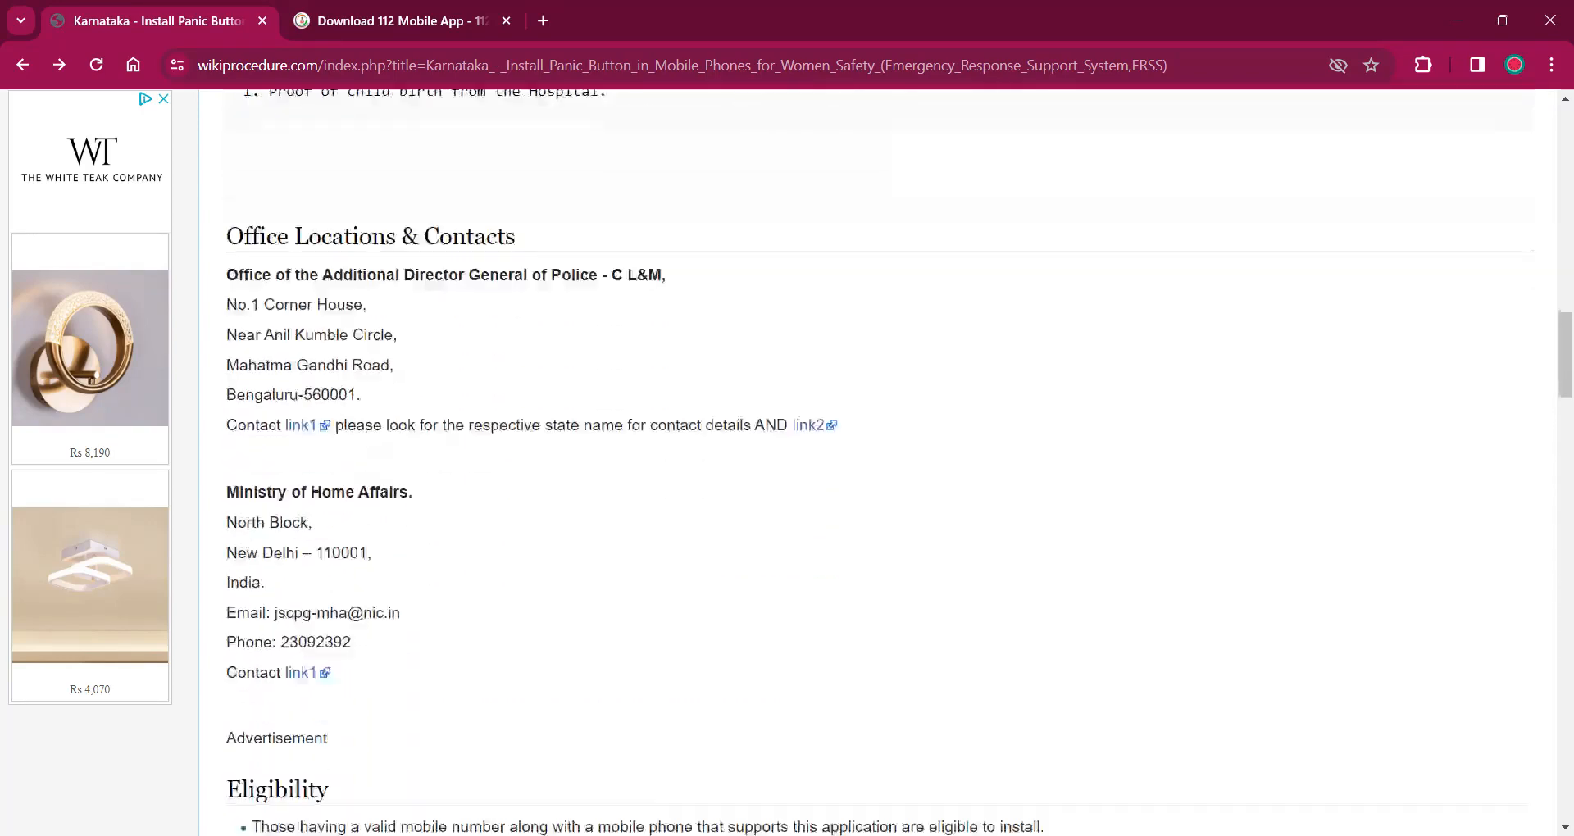
# Step: Scroll through Eligibility, Fees, Validity and Documents to Use, then back to Required Documents
pyautogui.scroll(-3)
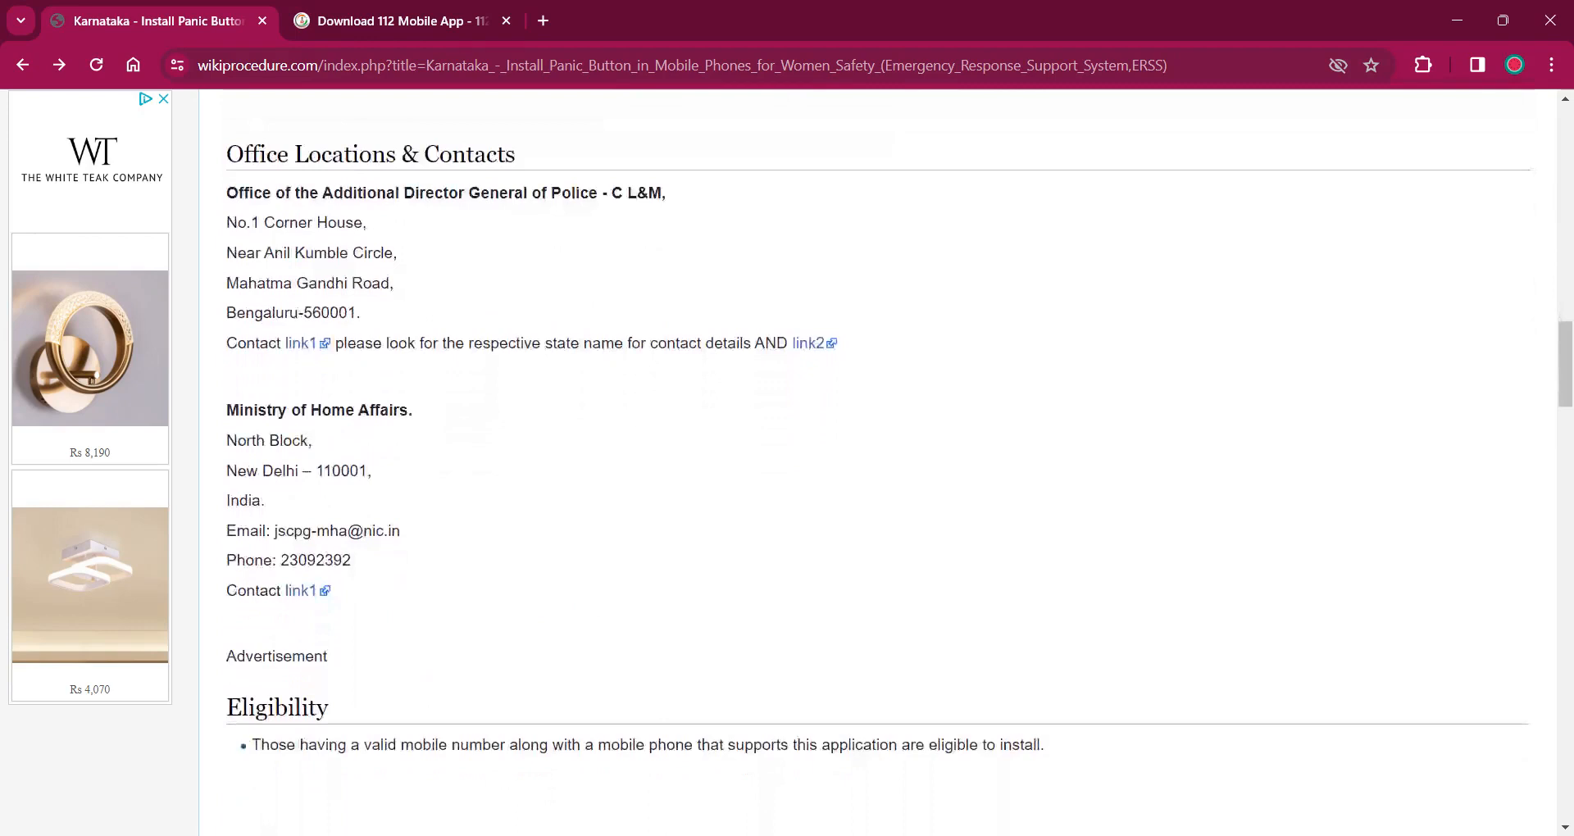
pyautogui.scroll(-3)
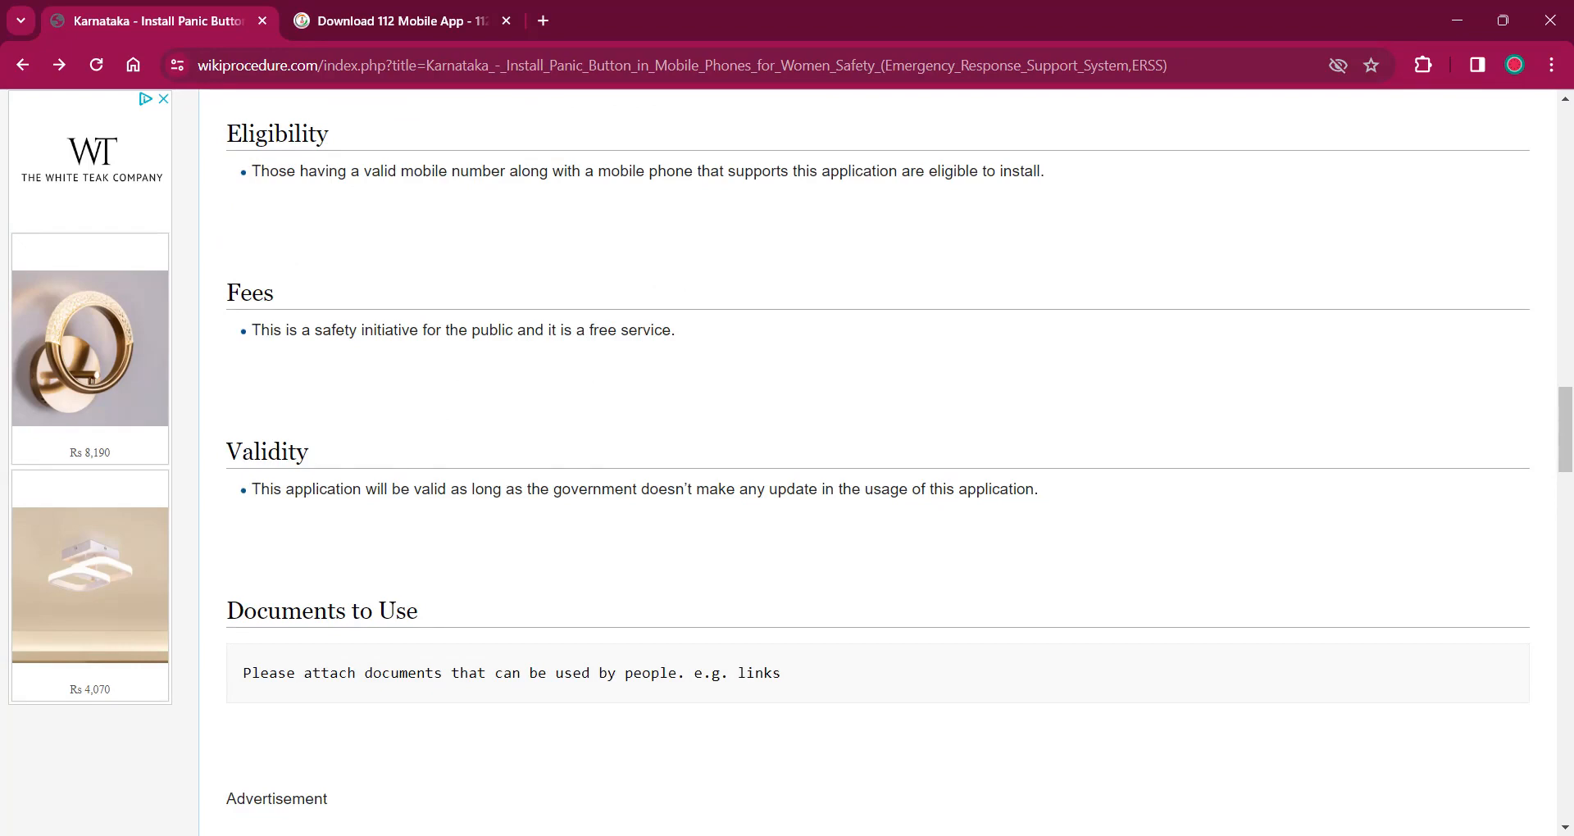
pyautogui.scroll(-3)
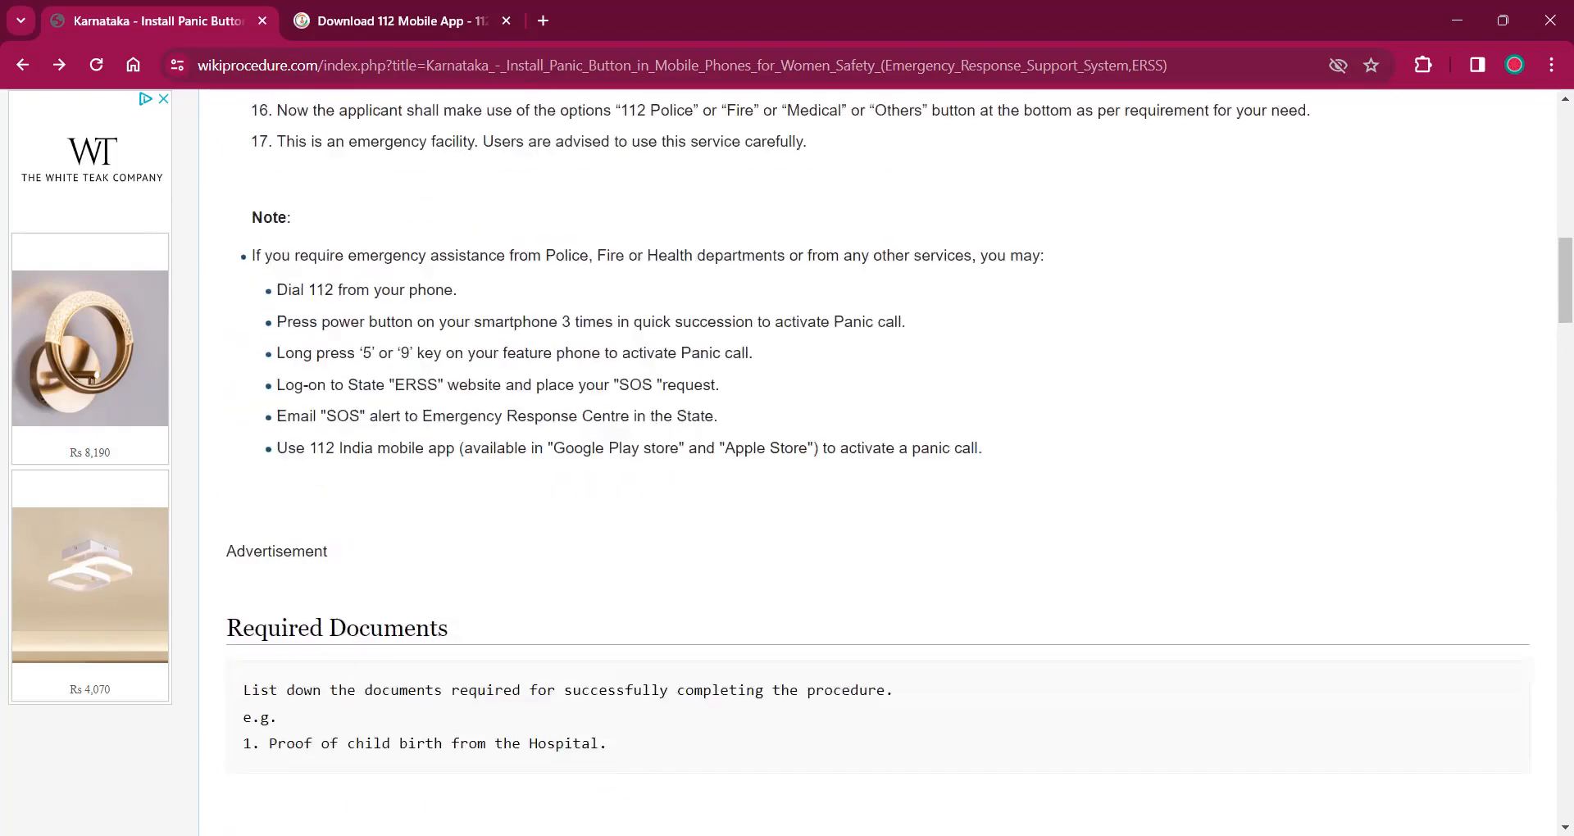